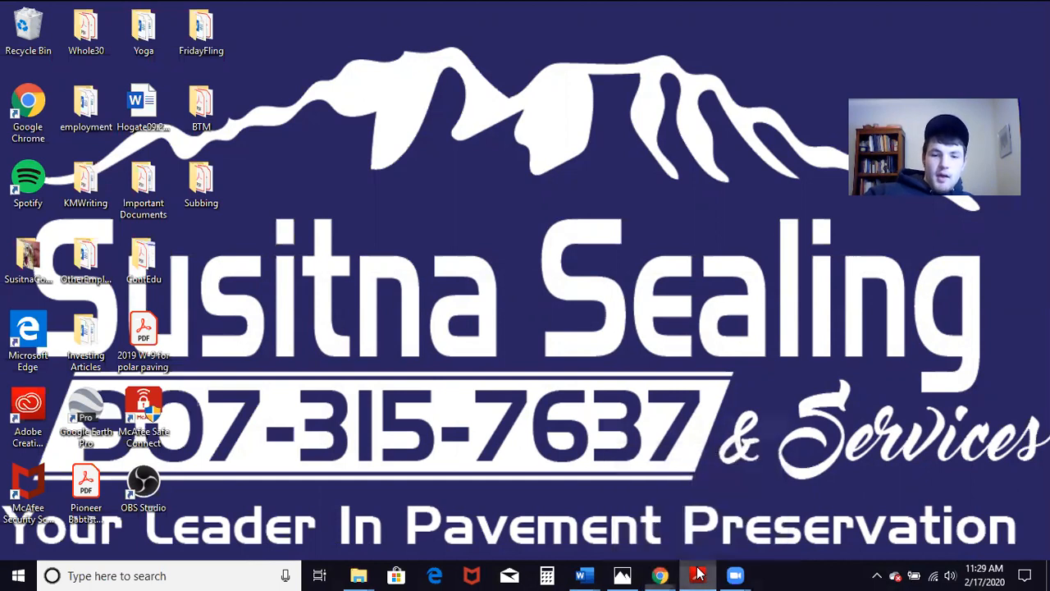
- Bring up How To Actually Bid A Job.pdf and review its weekly cost figures through page 3
click(696, 574)
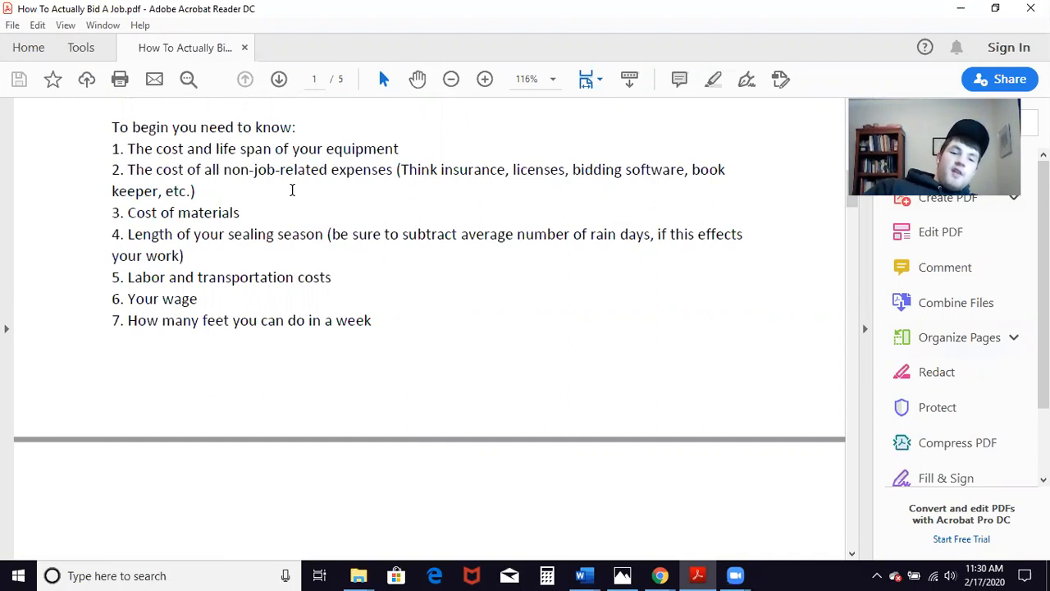
mouse_move(325, 237)
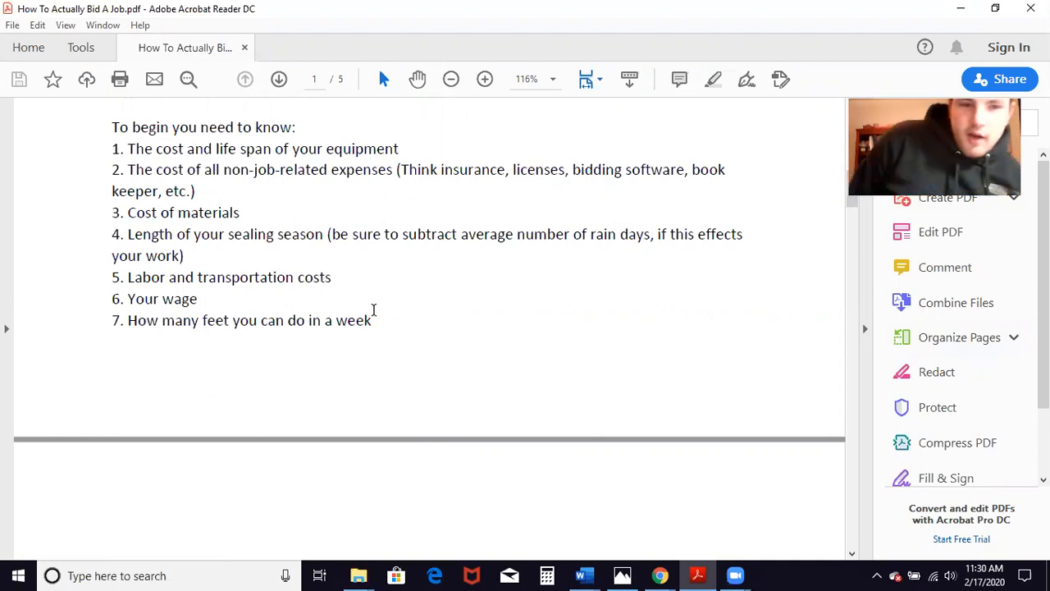
scroll(down, 3)
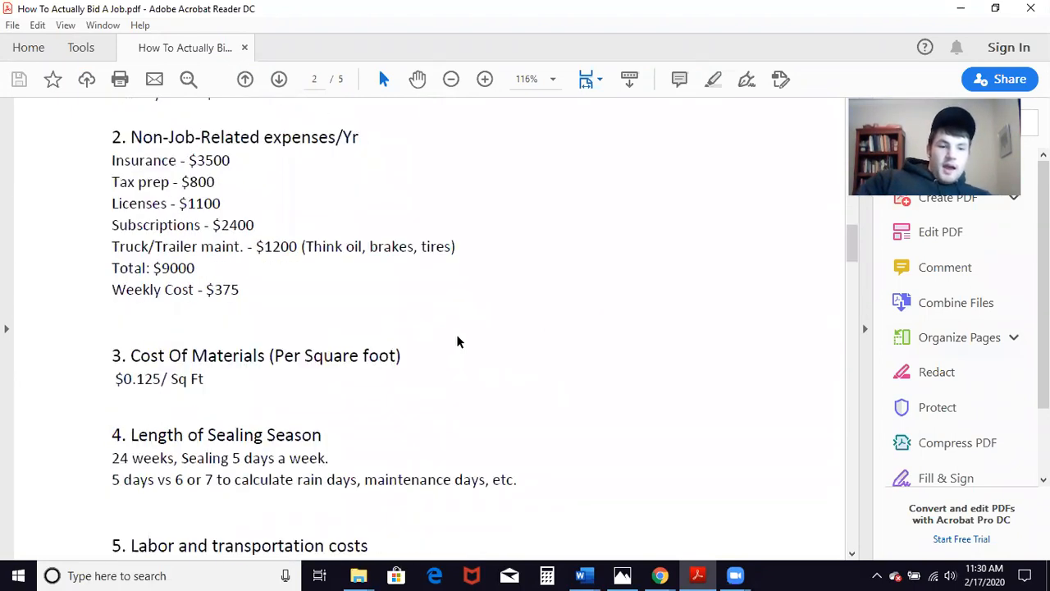
scroll(down, 3)
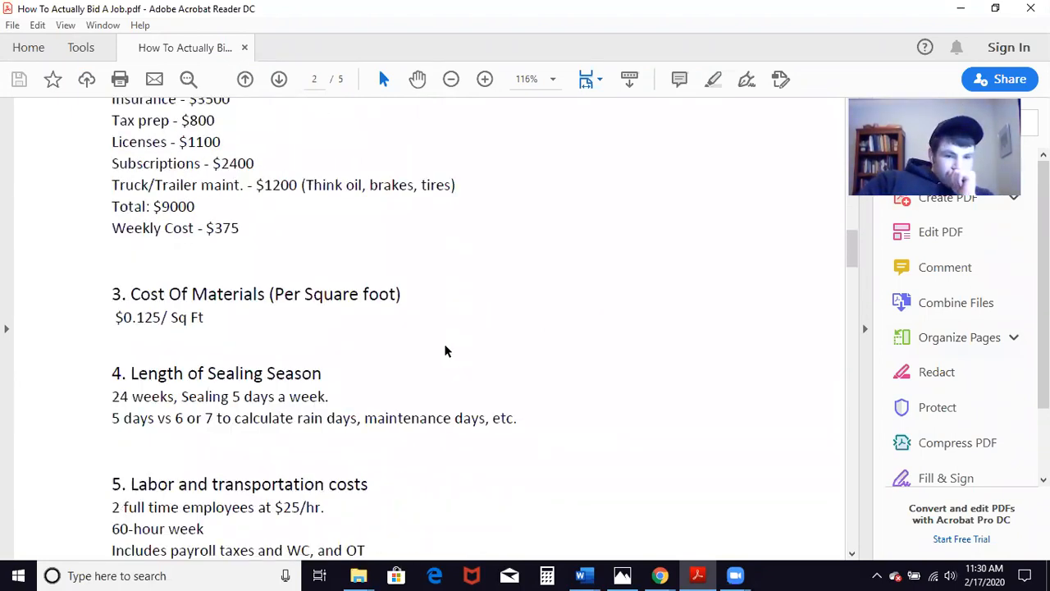
scroll(down, 3)
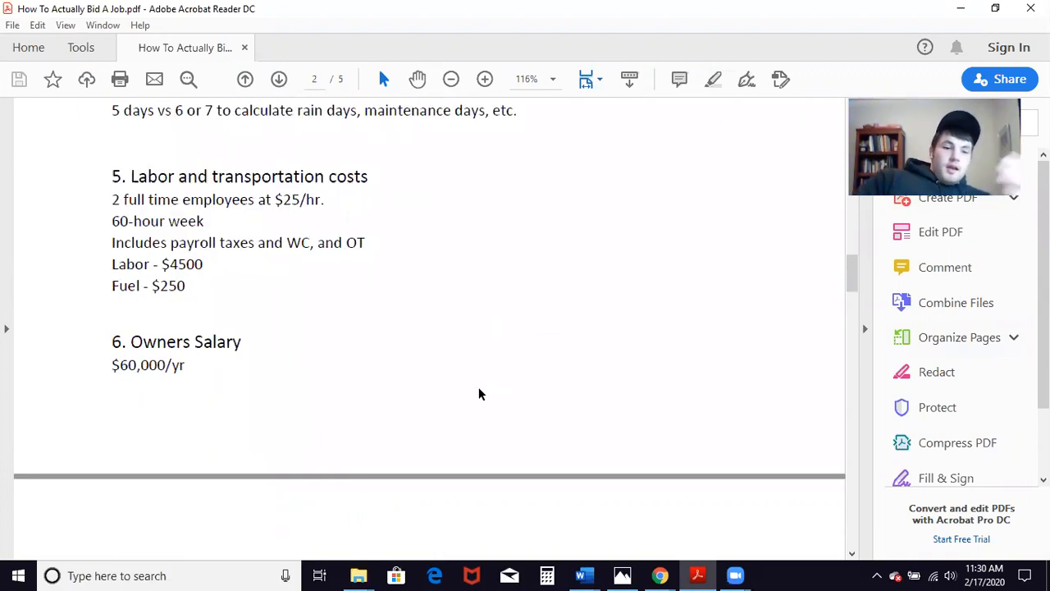
scroll(down, 3)
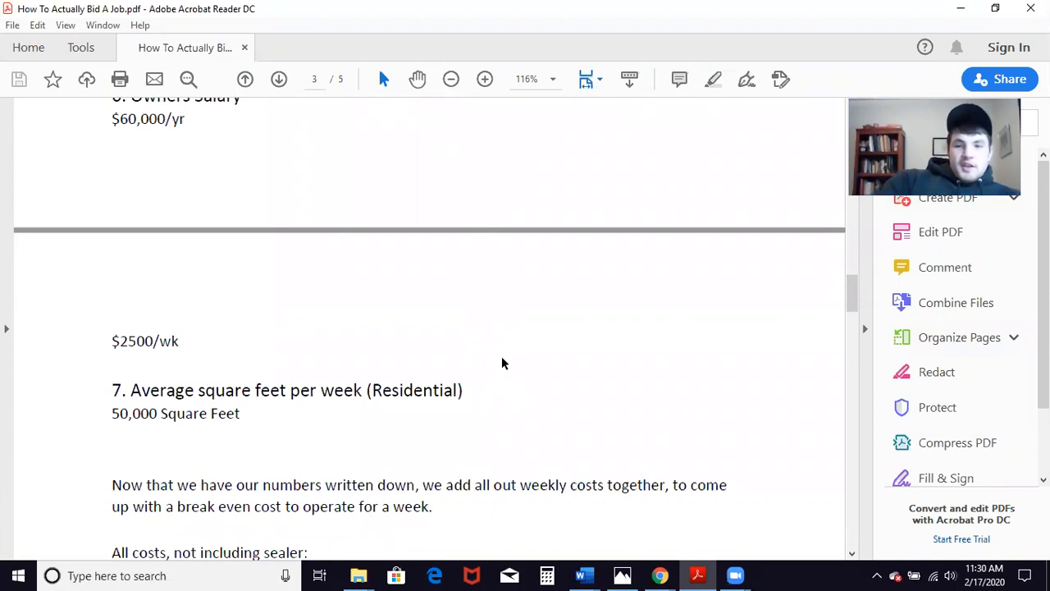
scroll(down, 3)
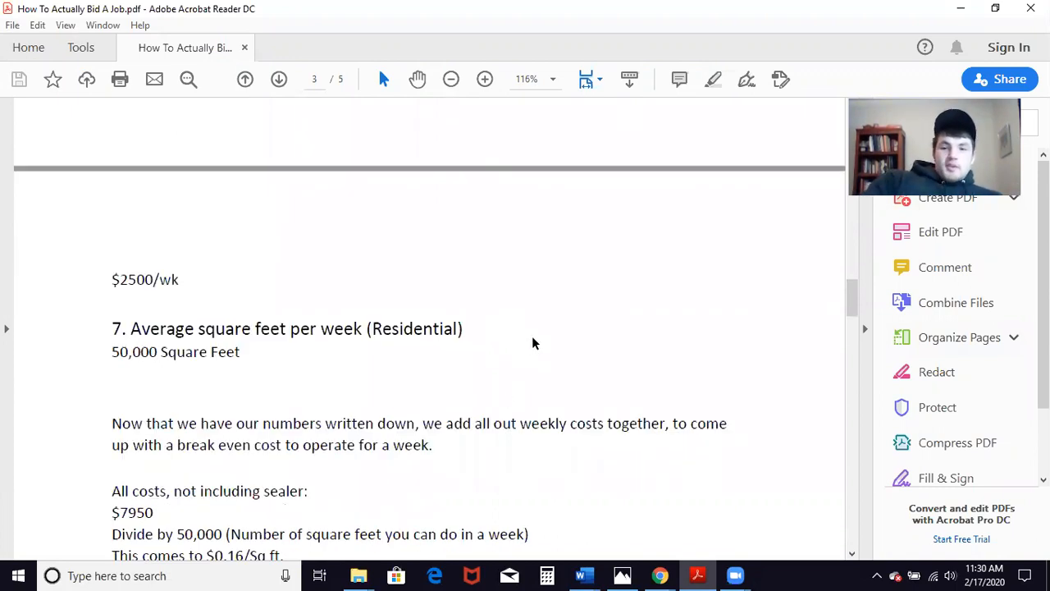
scroll(down, 3)
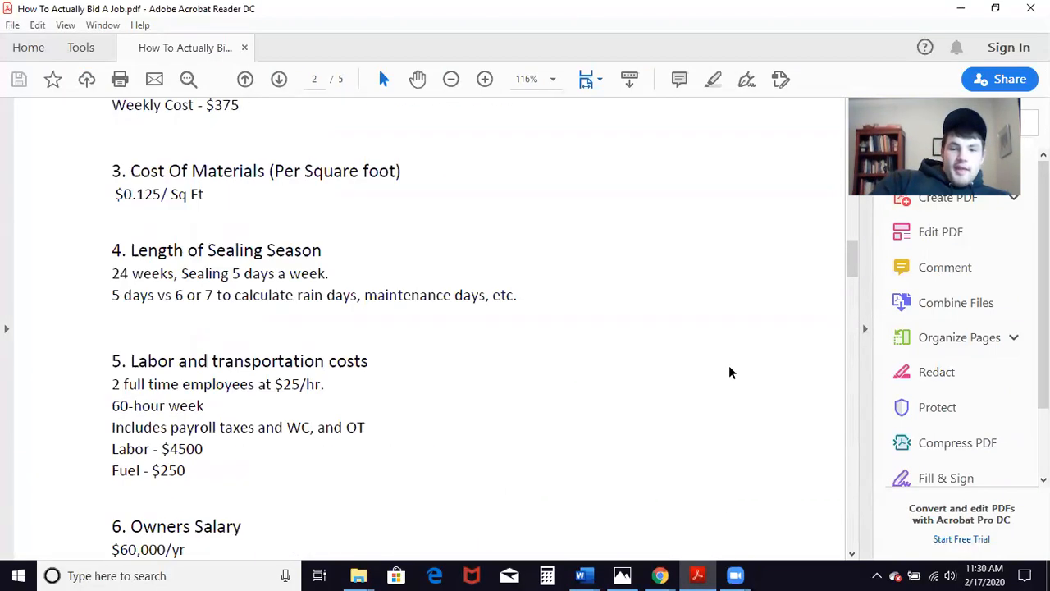
mouse_move(608, 494)
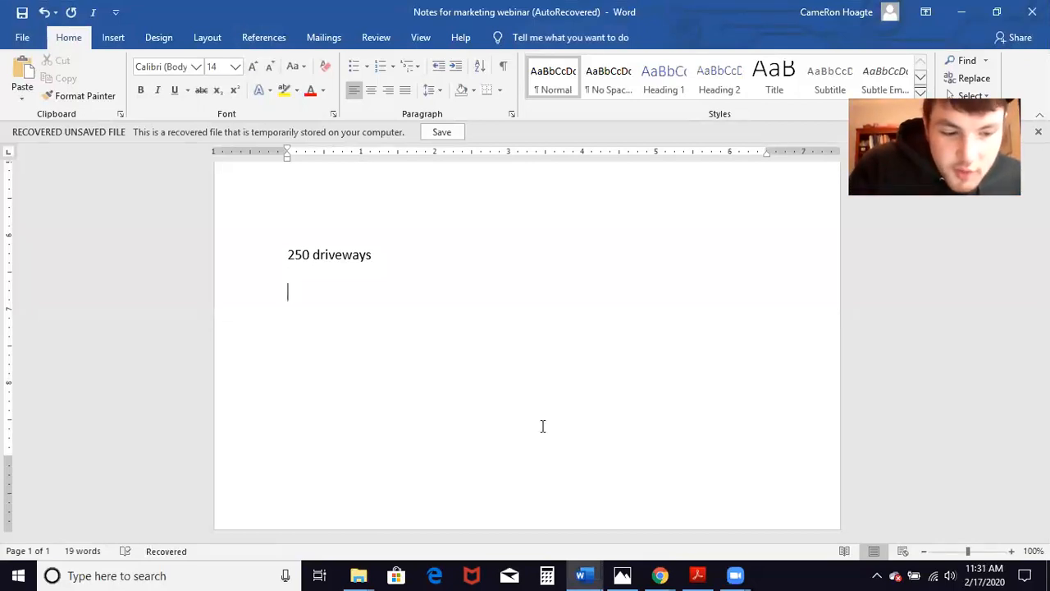
- Write '100/day' and '2.5 days' as separate lines under 250 driveways
text(100/day)
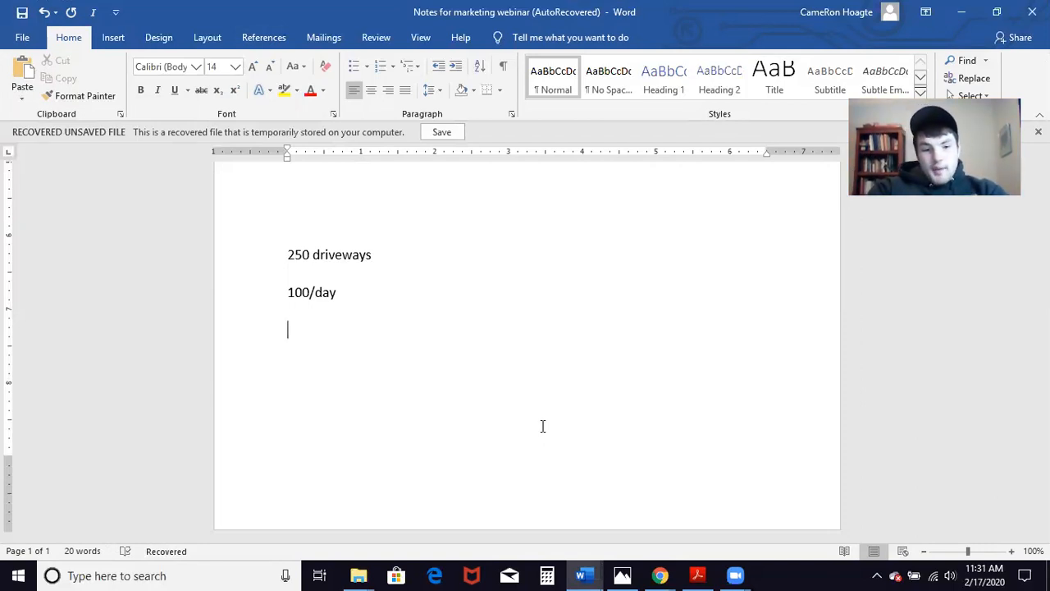
text(2.5 d)
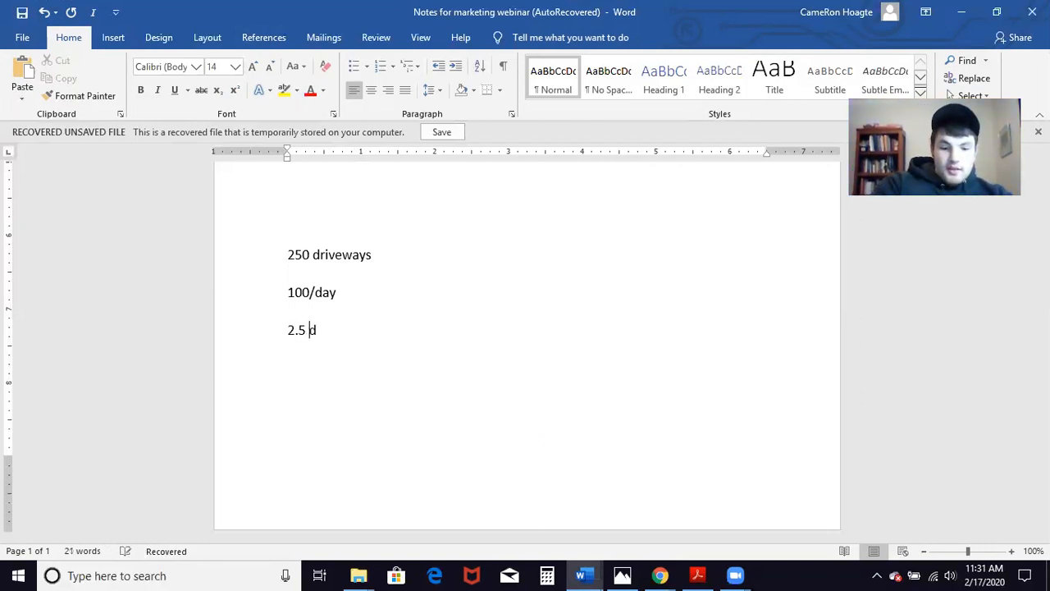
text(ays)
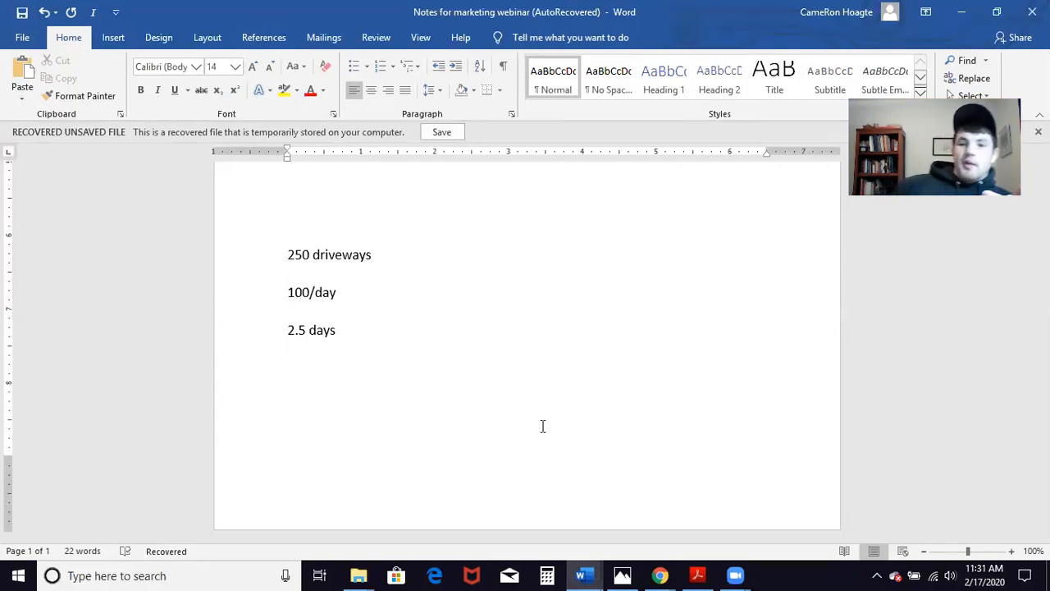
key(enter)
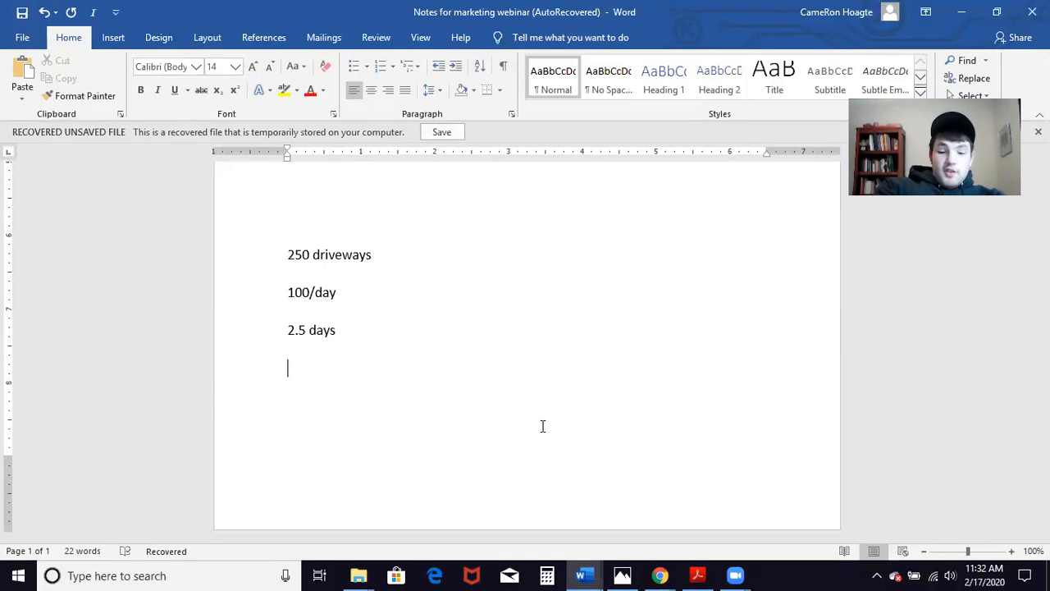
- Write '3 days total project time' and begin a 'COGS -' line beneath it
text(3 days tot)
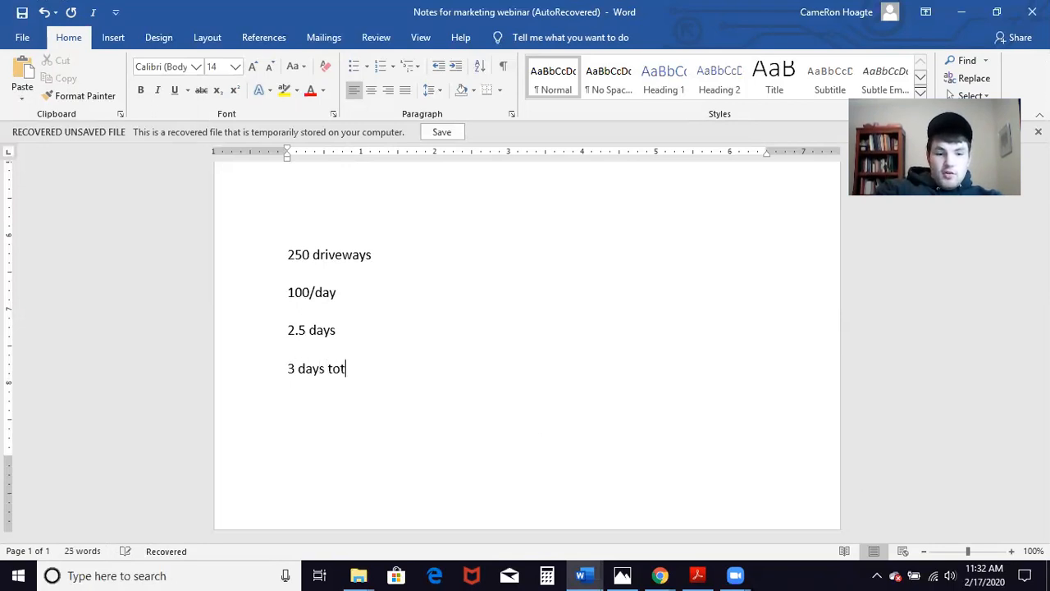
text(al project time)
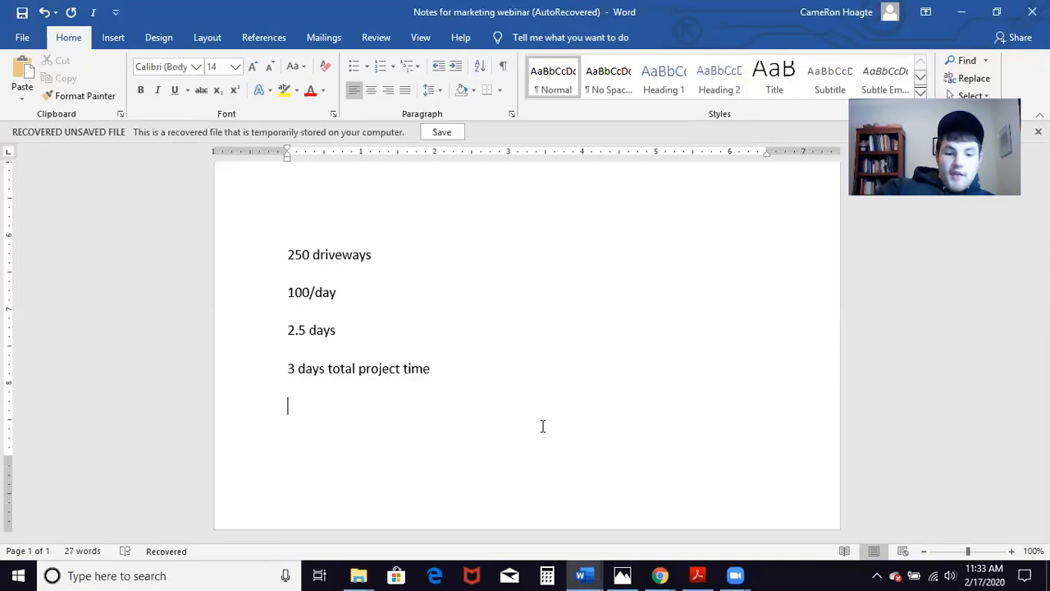
text(COGS -)
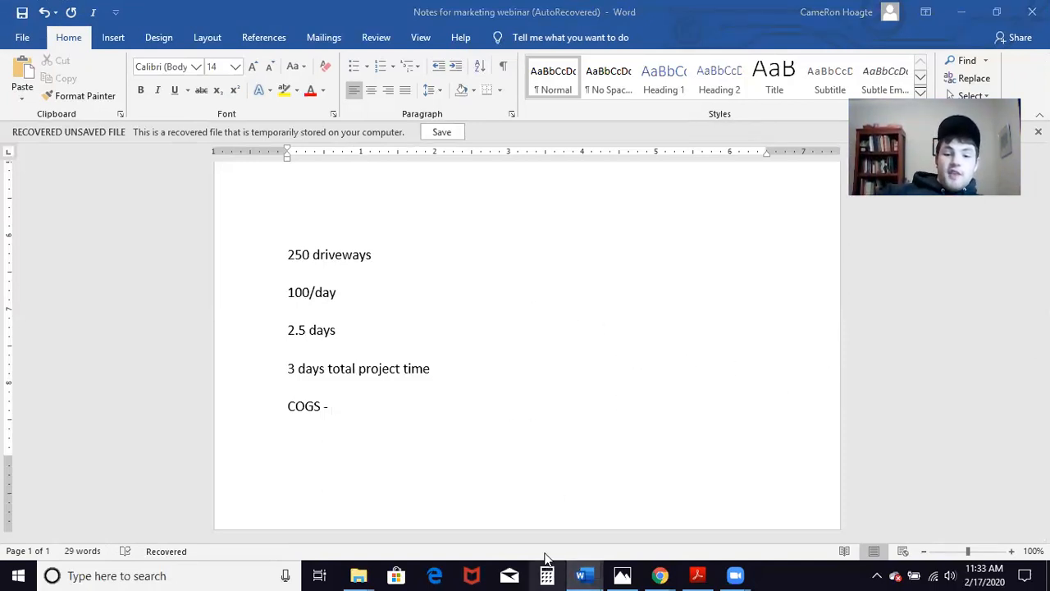
- In Calculator, compute 250 × 600, then 1500 × 2.5 = 3,750 for the COGS figure
click(546, 574)
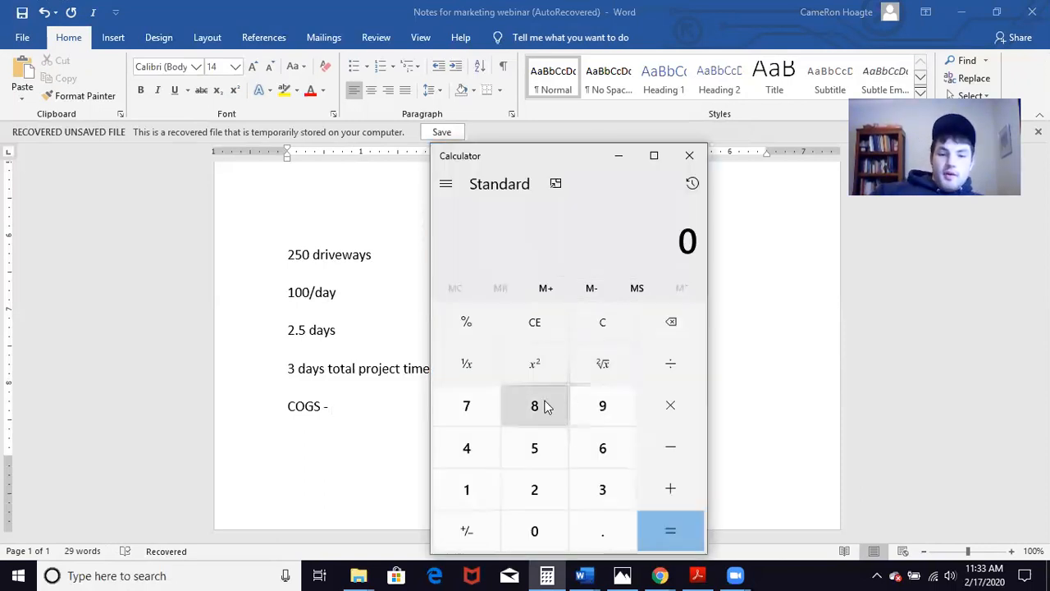
click(534, 532)
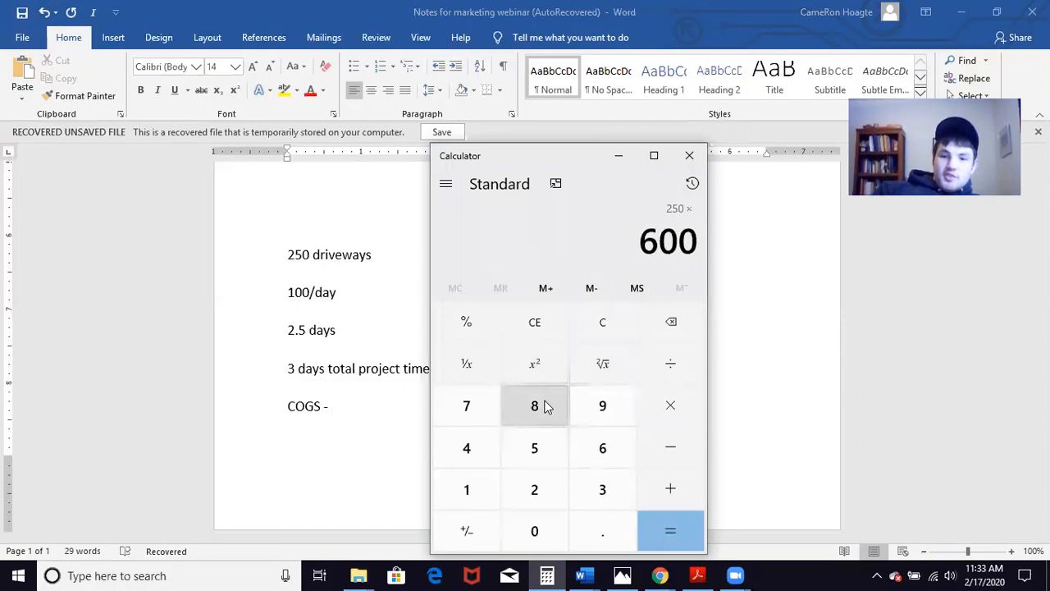
click(669, 532)
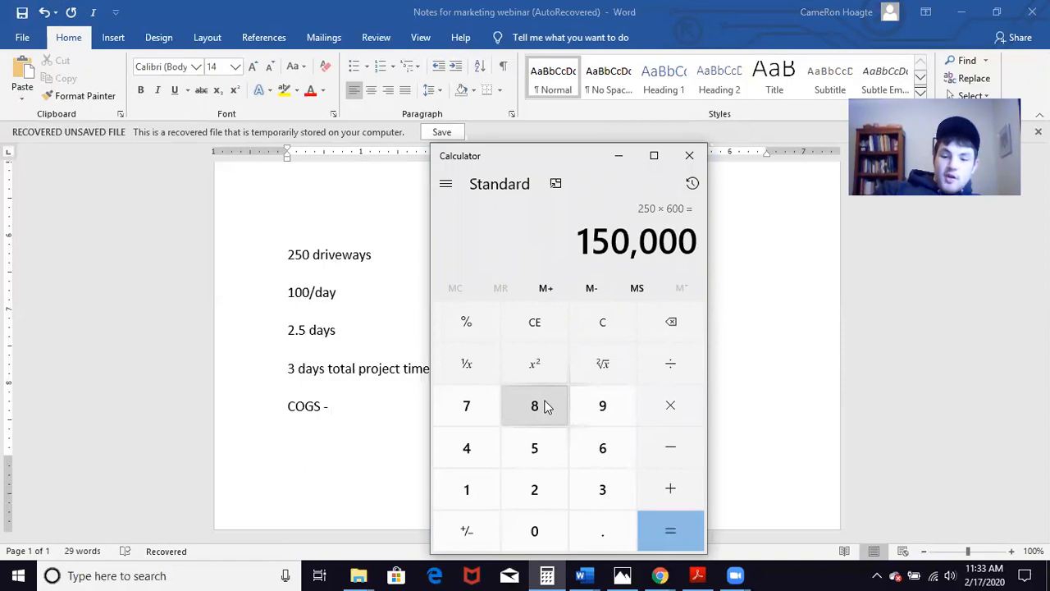
click(670, 365)
text(100)
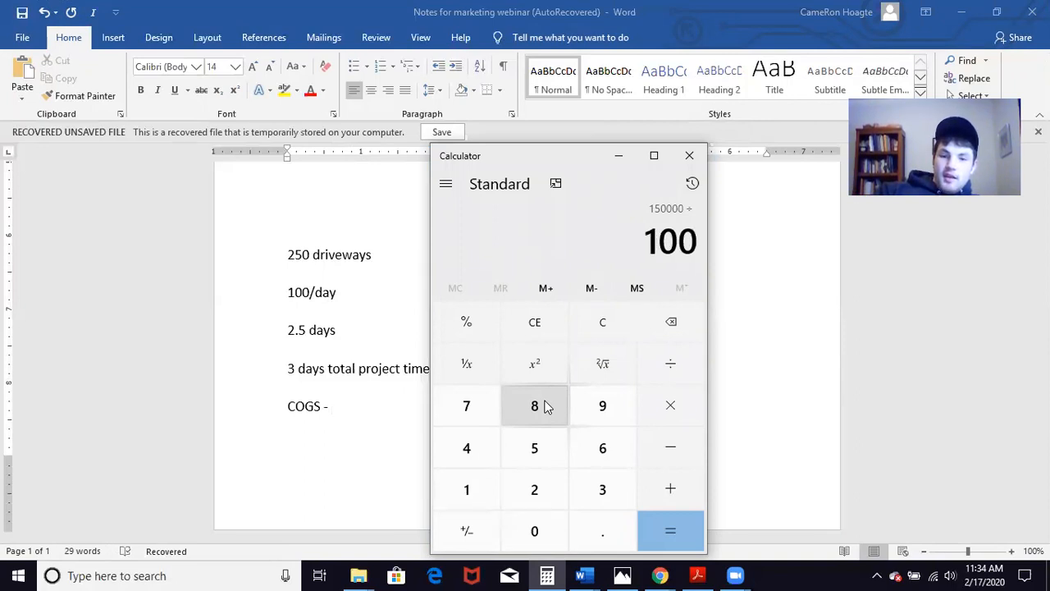
click(670, 531)
text(2.55)
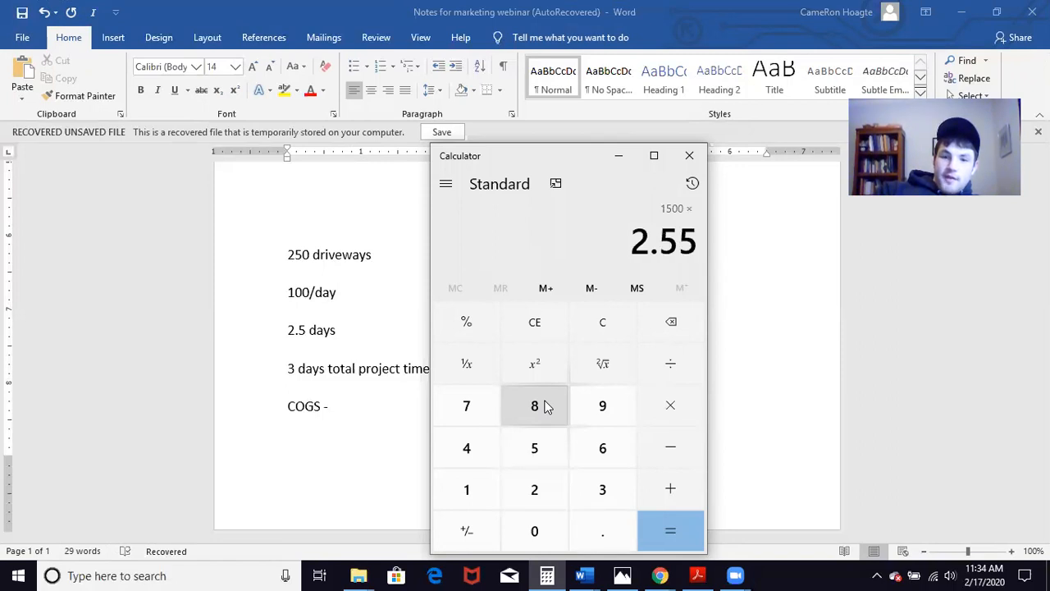
click(670, 530)
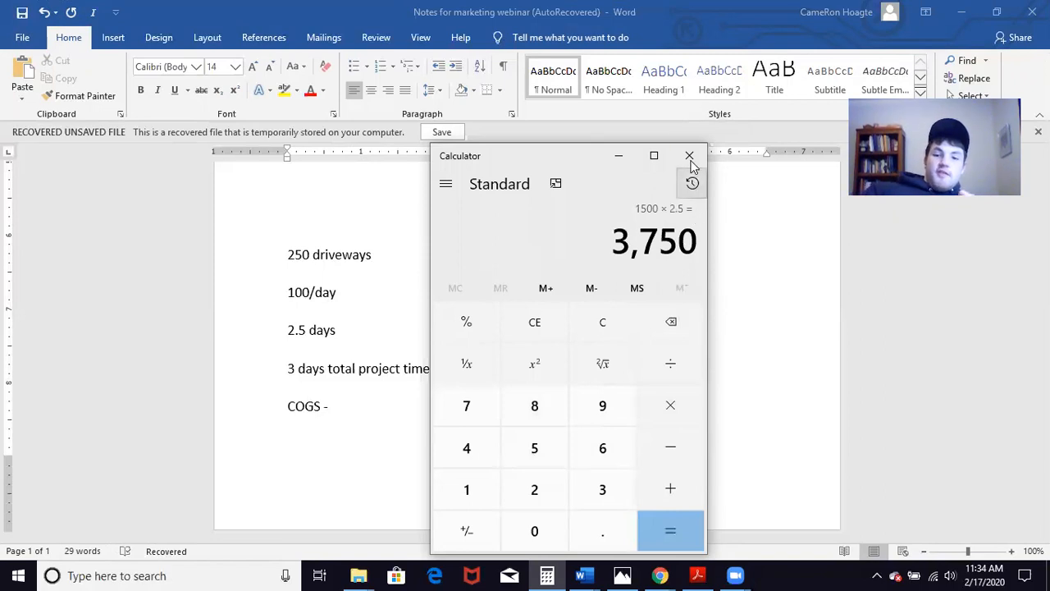
- Complete the line as 'COGS - $3750', then return to the bidding guide PDF
click(690, 155)
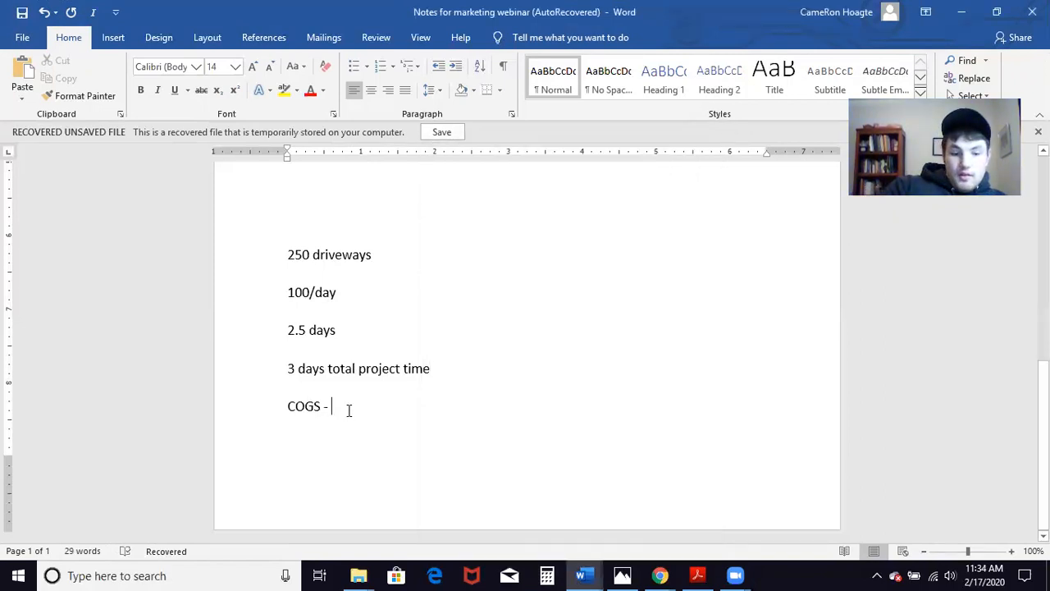
text($37)
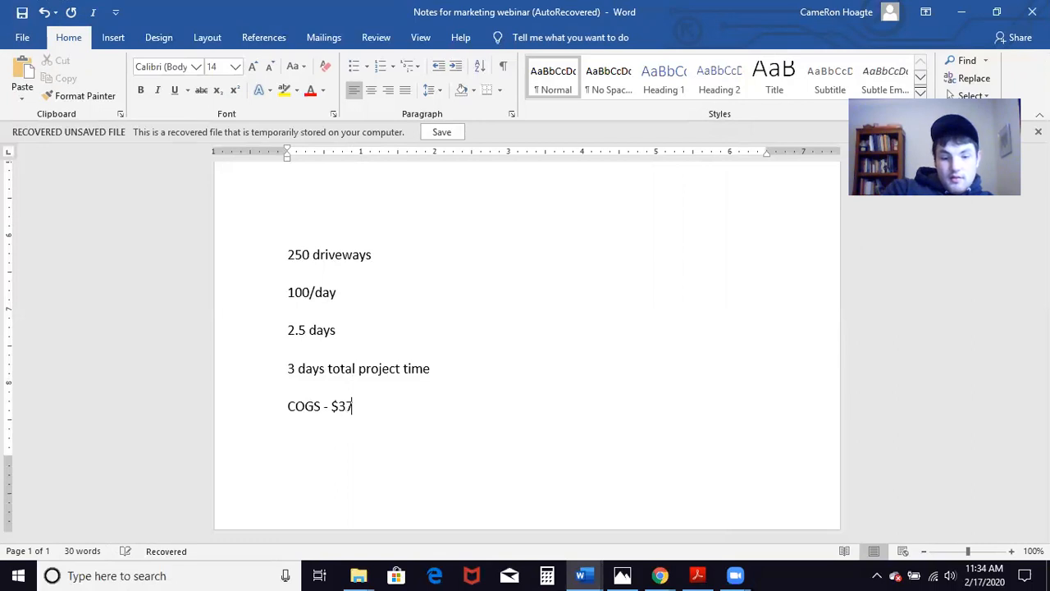
text(50)
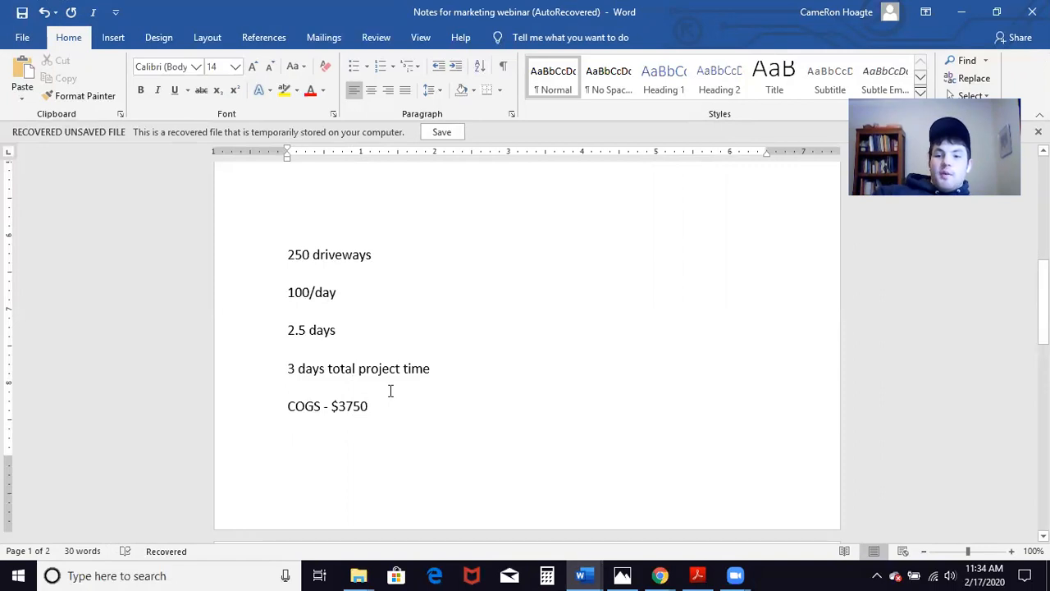
key(enter)
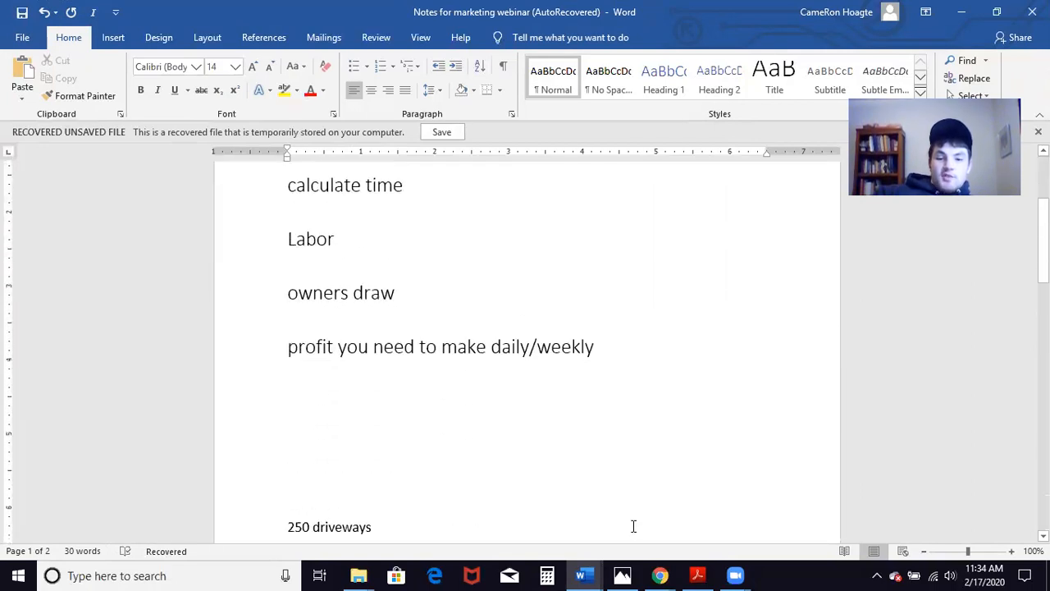
click(695, 574)
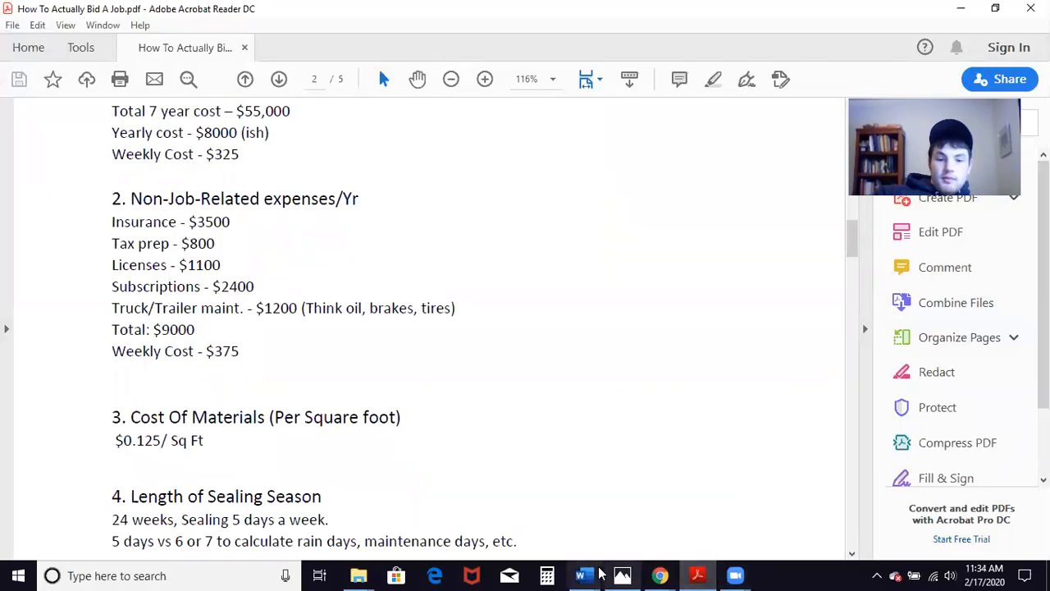
- Below COGS, enter $1000 and correct it to $500
click(584, 574)
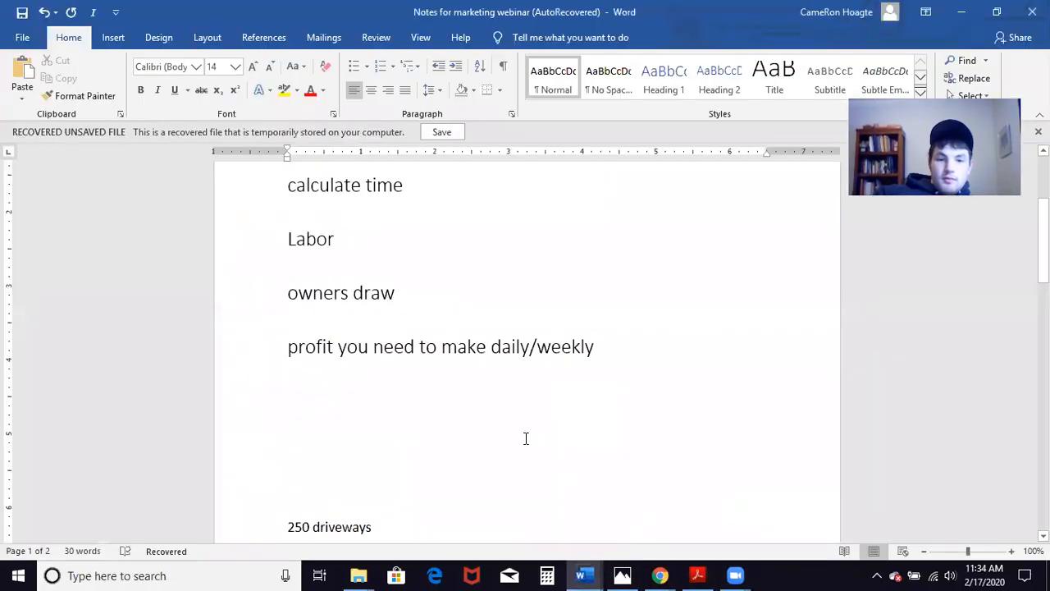
scroll(down, 3)
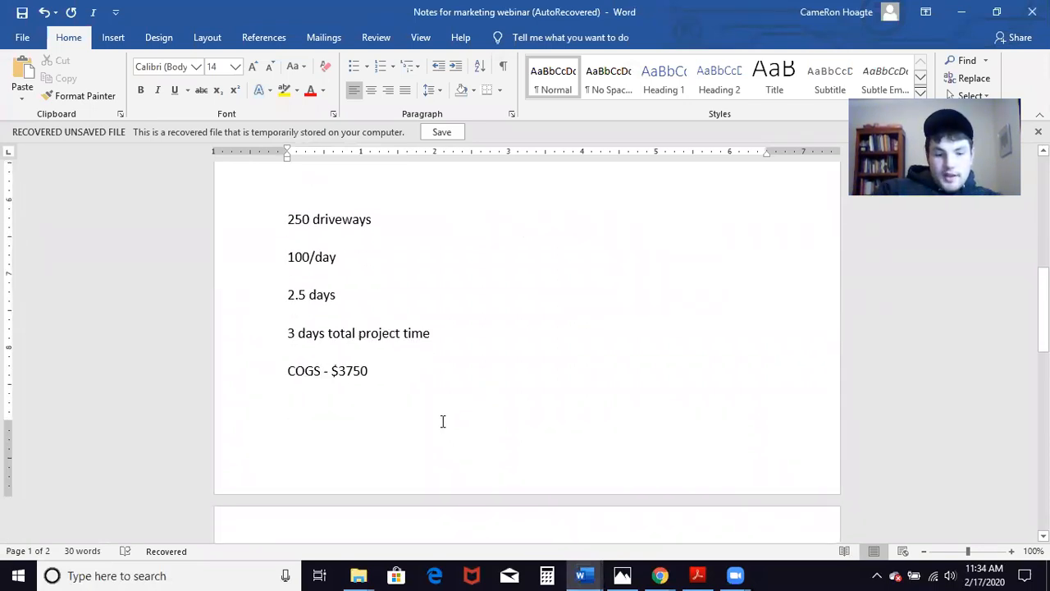
text($)
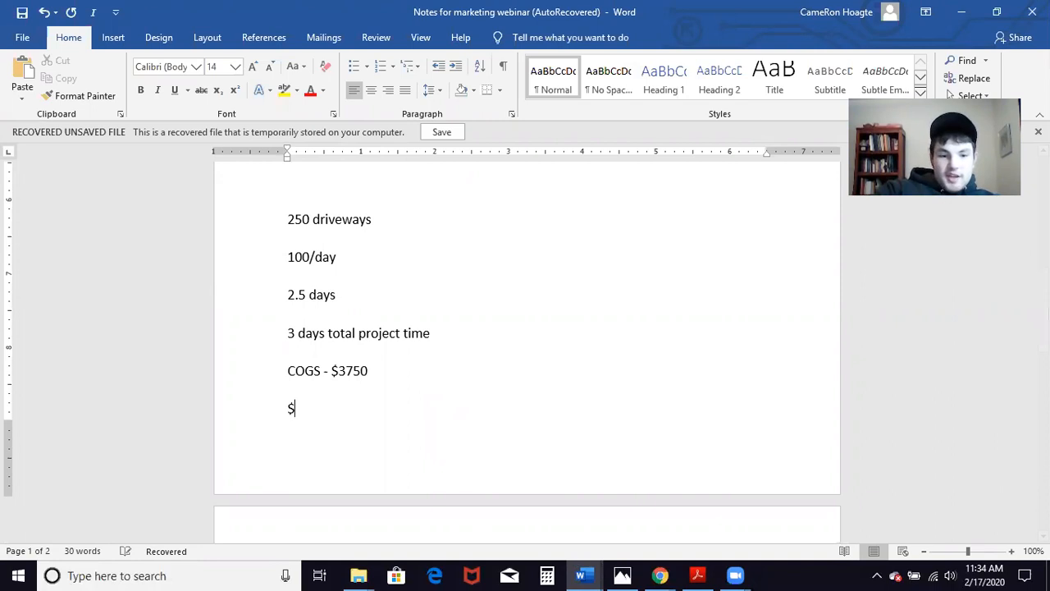
text(1000)
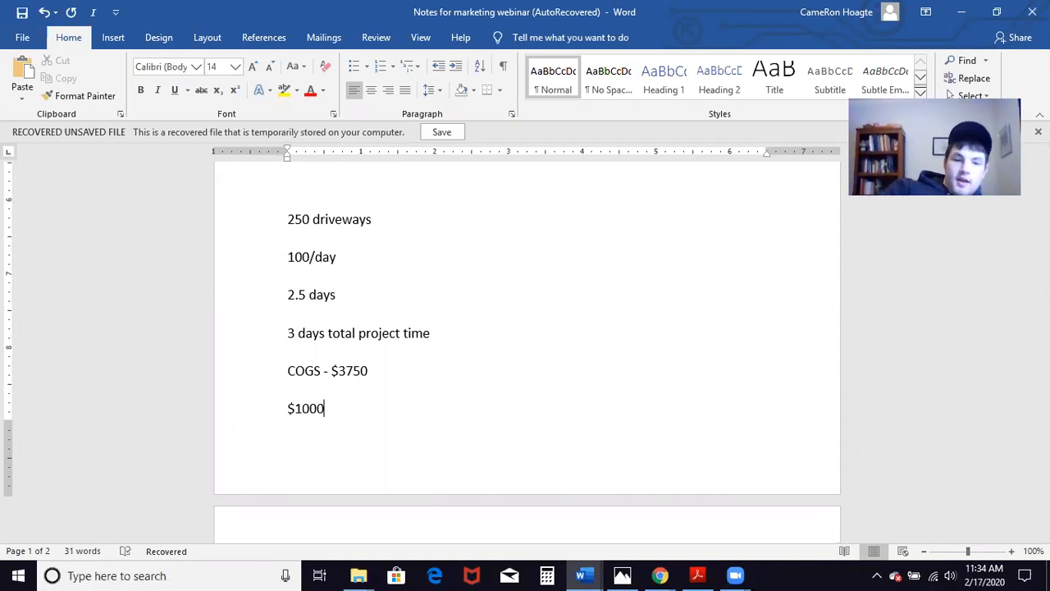
key(BackSpace)
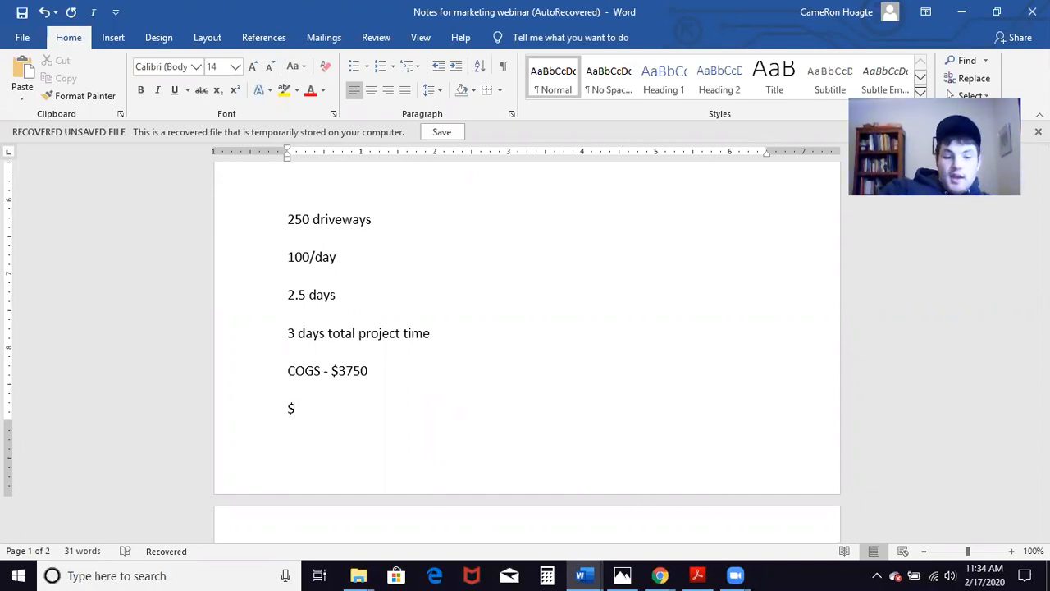
text(500)
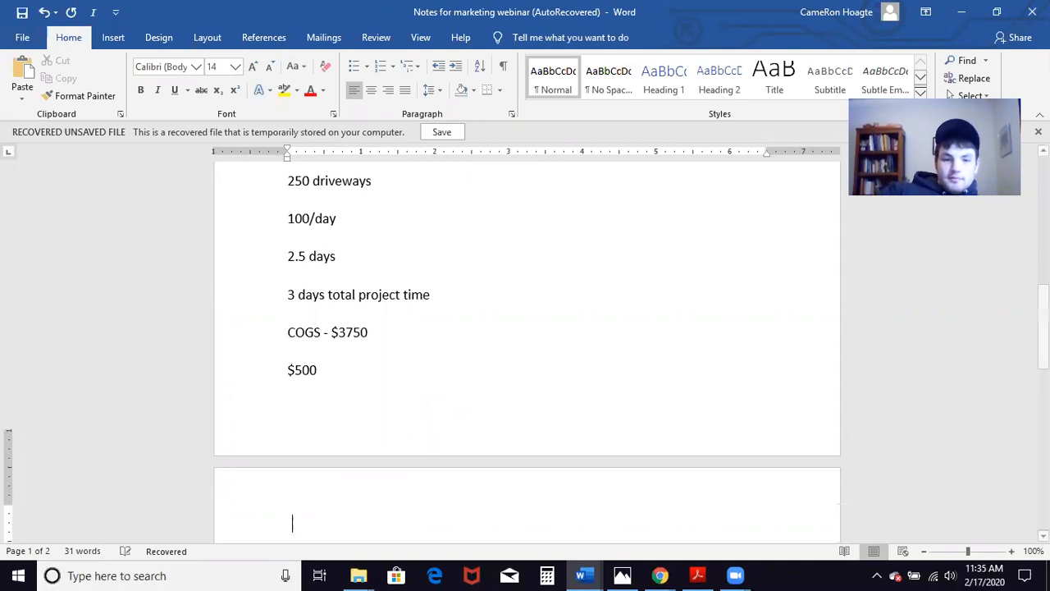
- Label the $500 amount with 'OP/EX-' in front of it
scroll(down, 3)
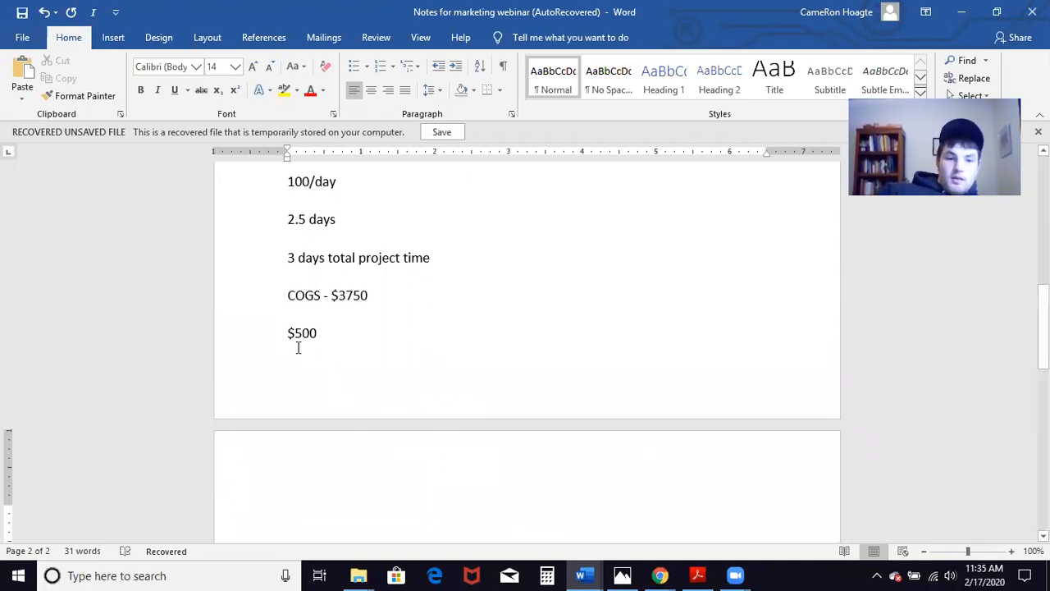
text(O)
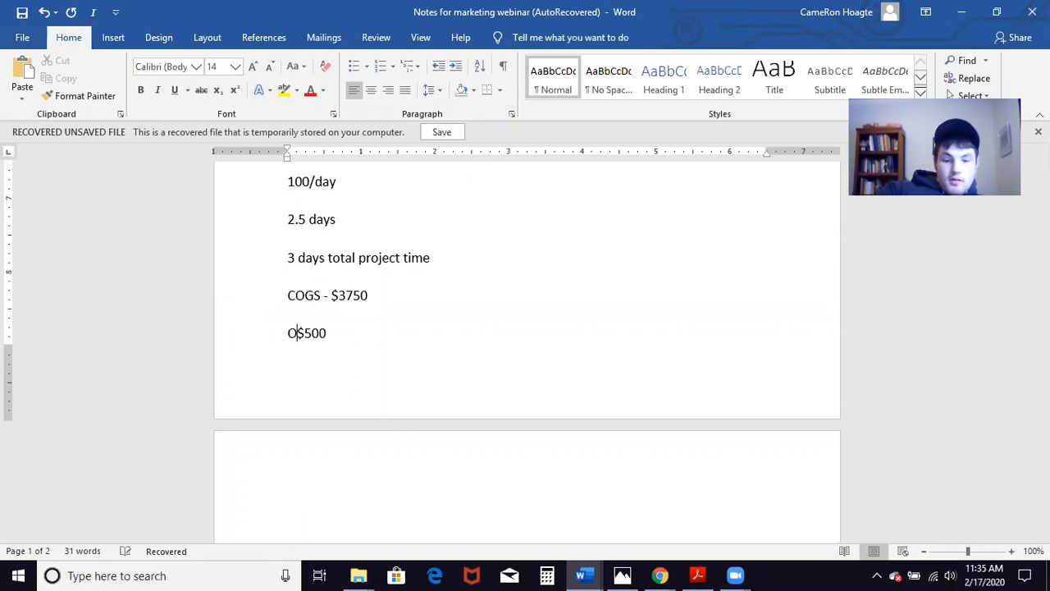
text(P/)
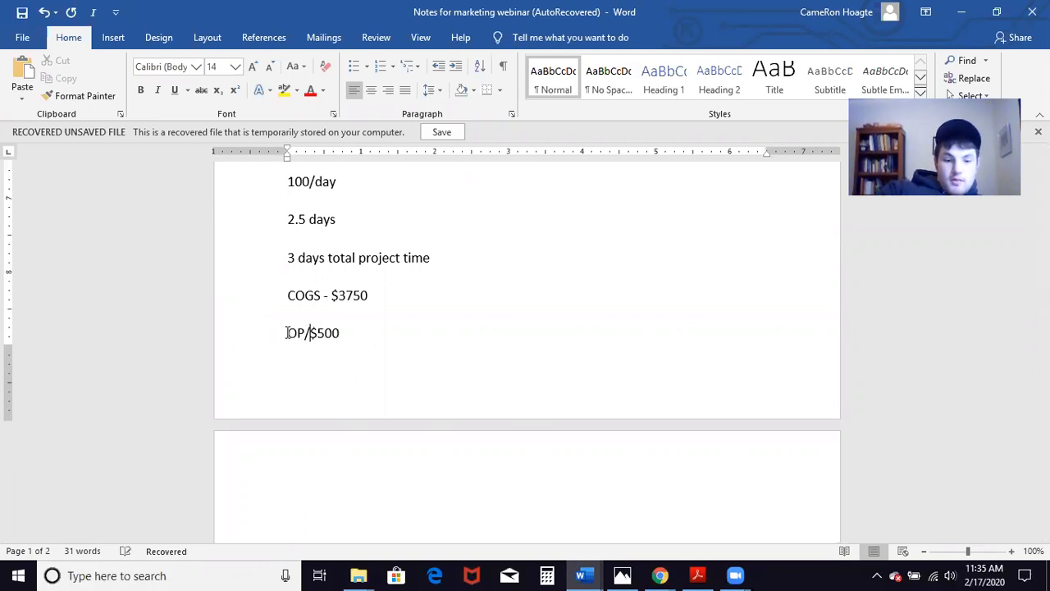
text(EX-)
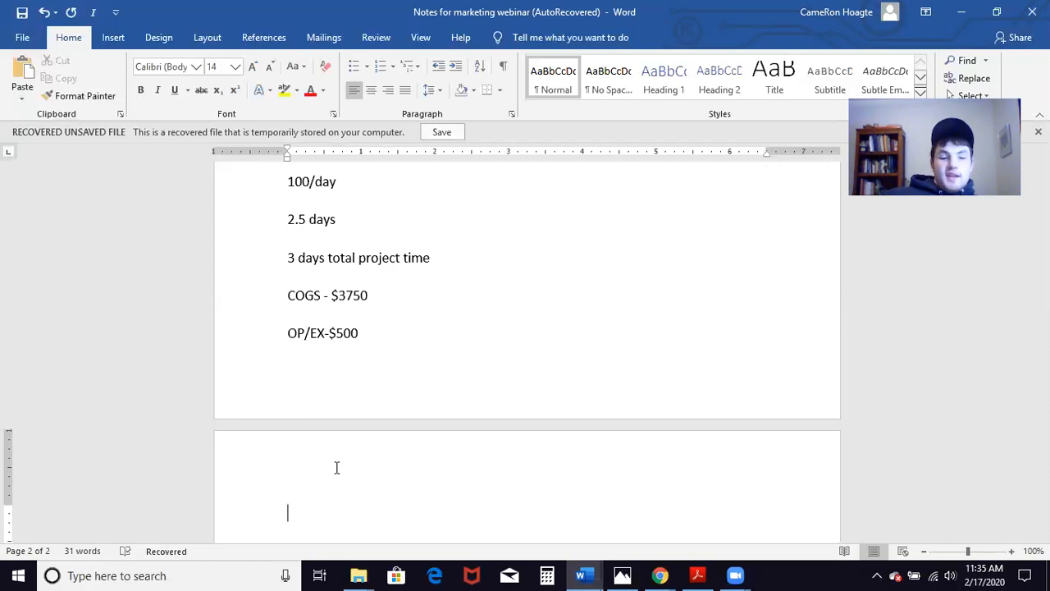
- On page 2, enter $4000 corrected to $2000 and label it 'Labor- ' with a new line after
text($)
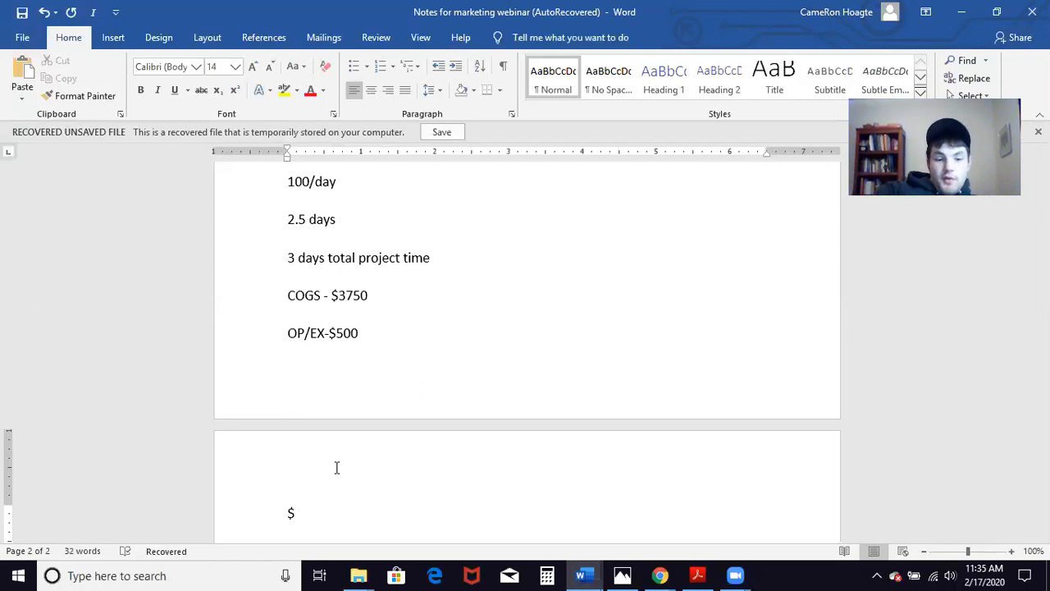
text(4000)
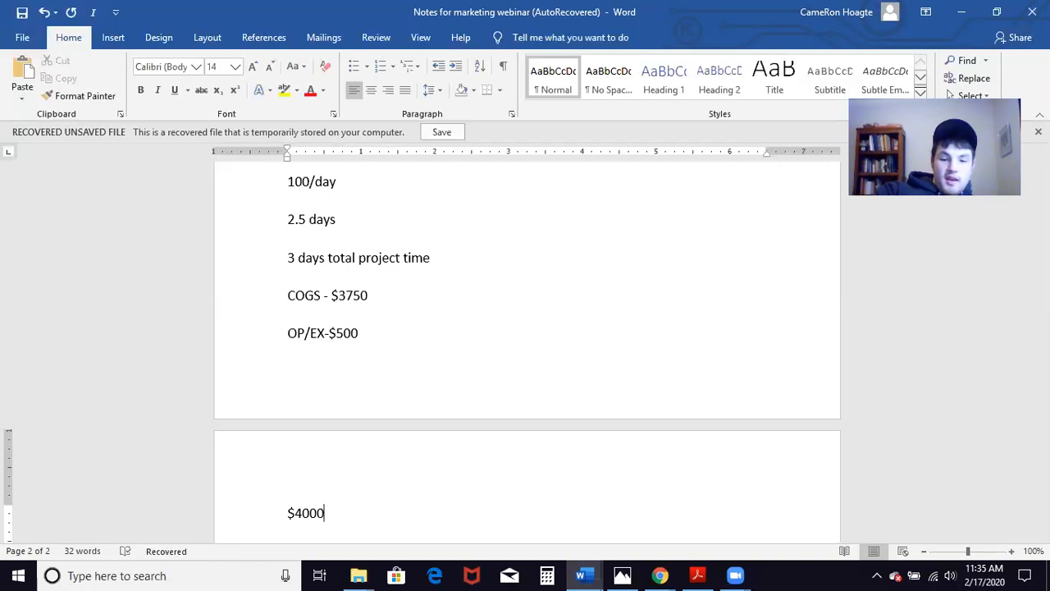
key(BackSpace)
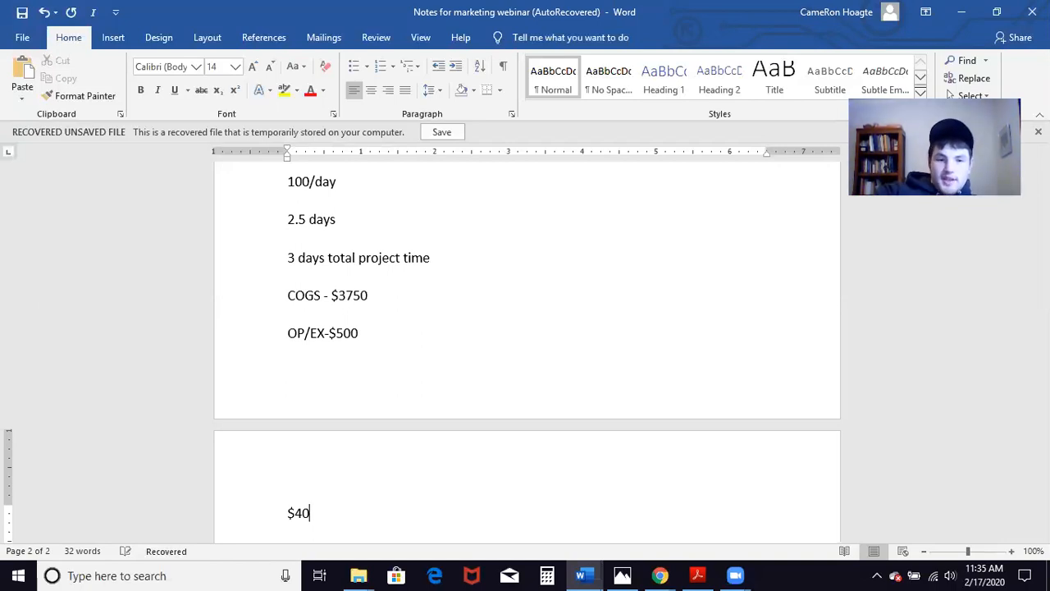
text(2000)
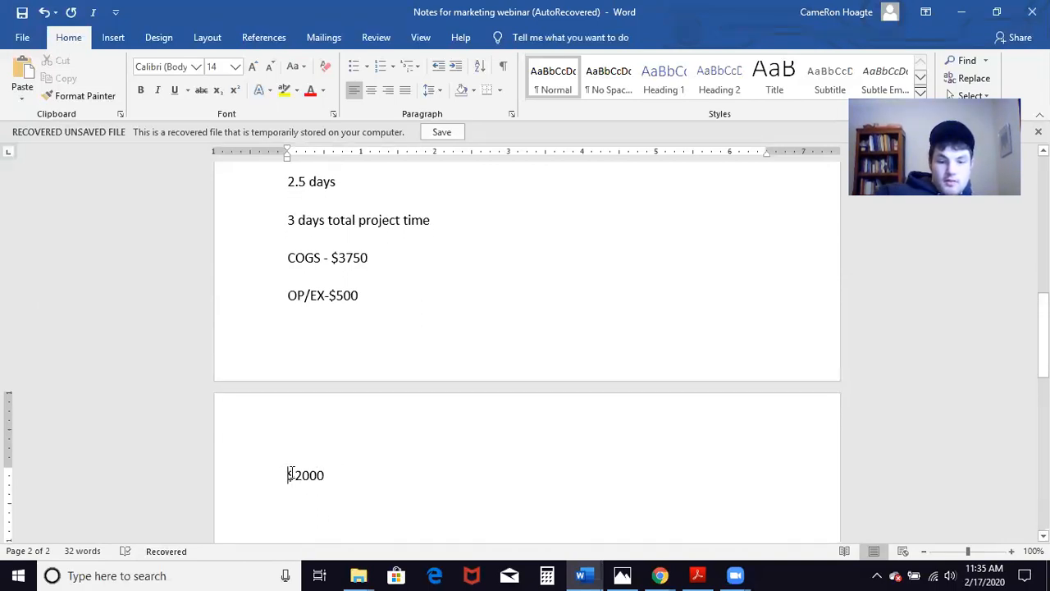
text(Labor-)
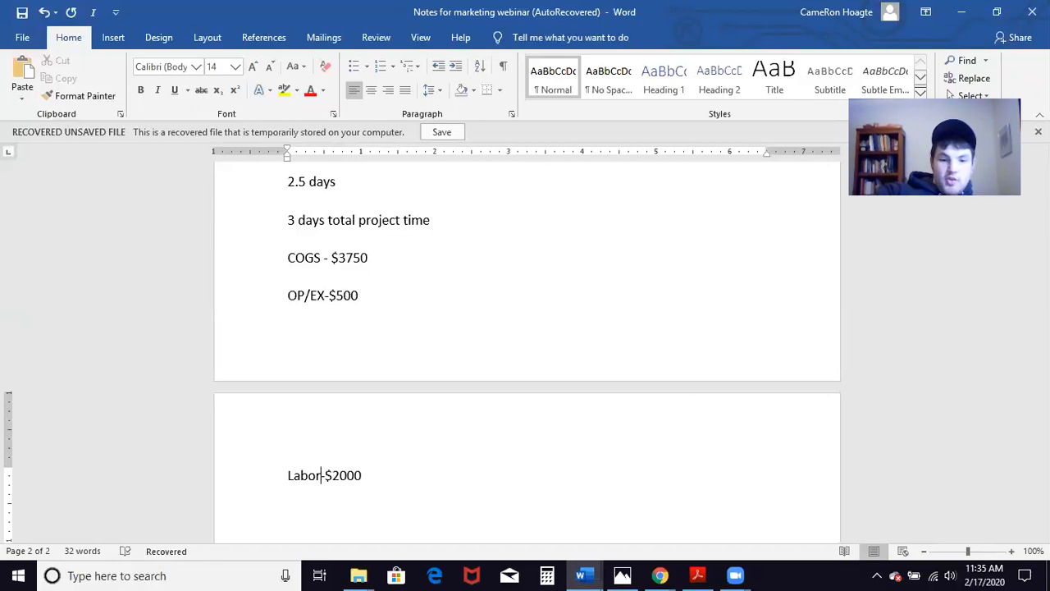
text(" ")
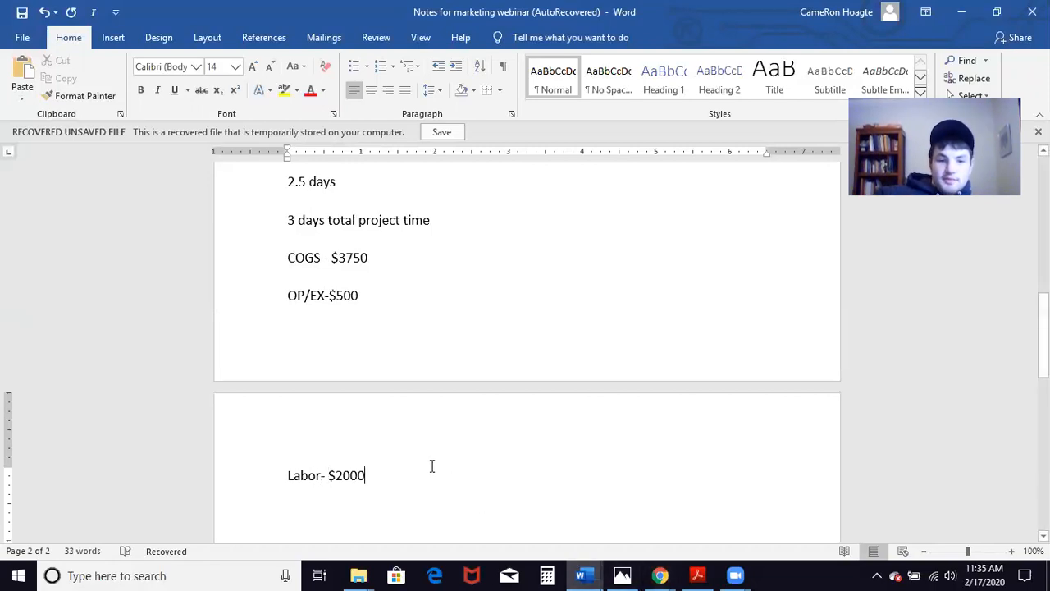
key(enter)
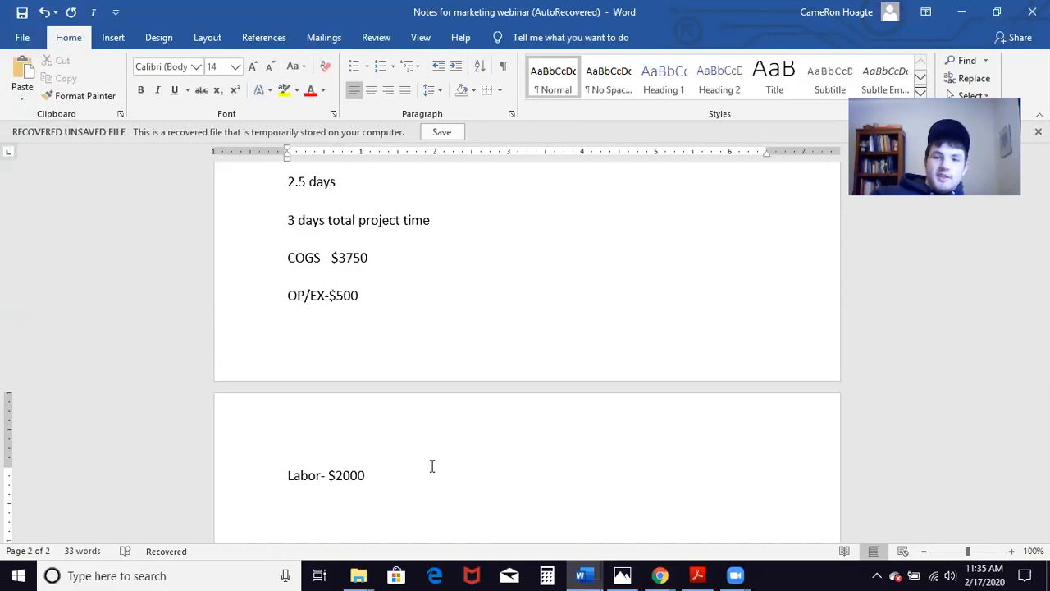
key(enter)
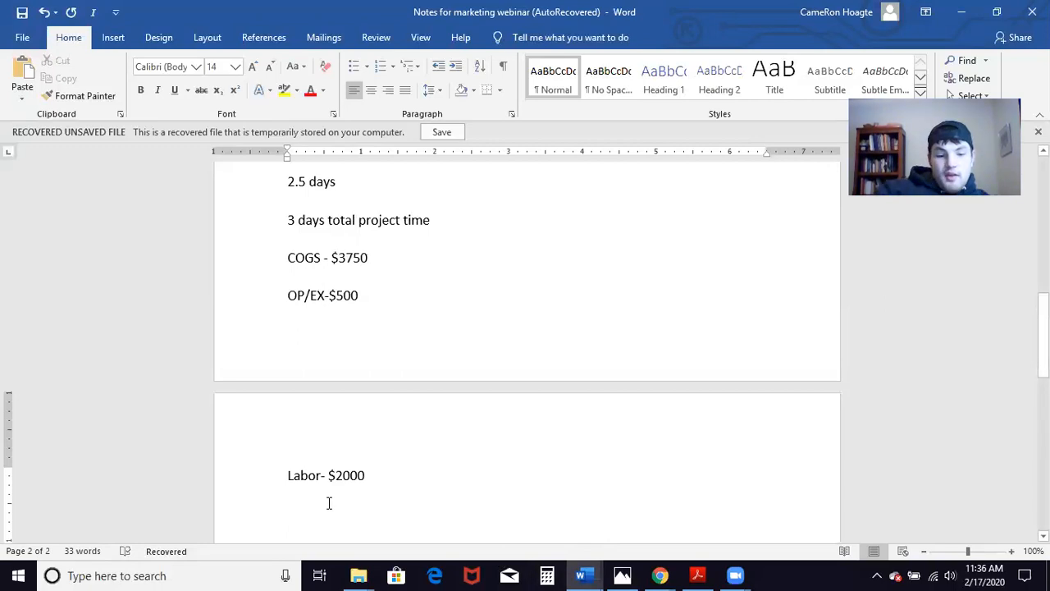
- Write '$950' on the new line below Labor and select it
text($950)
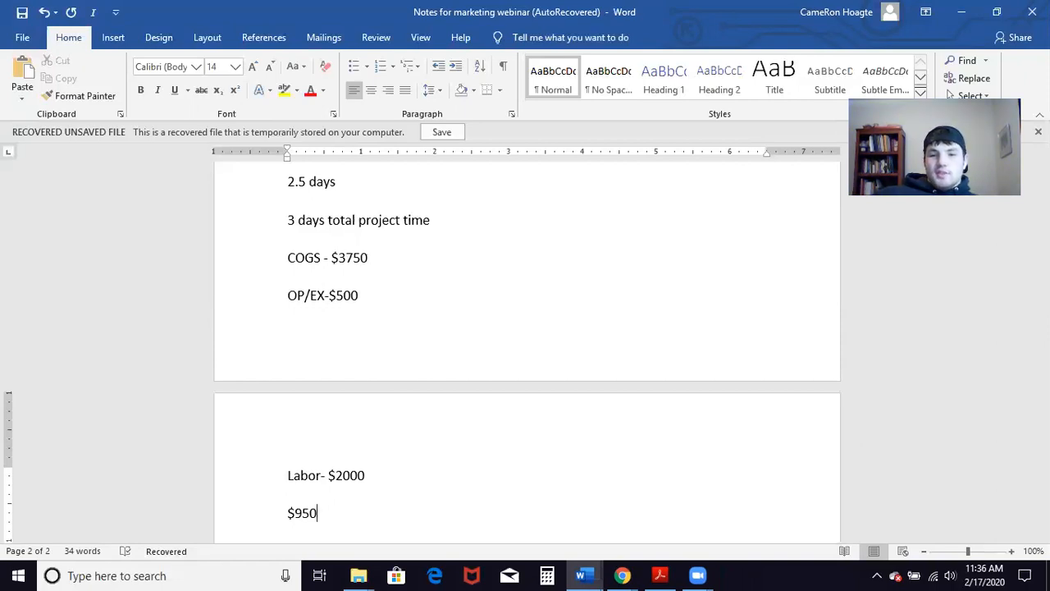
scroll(down, 3)
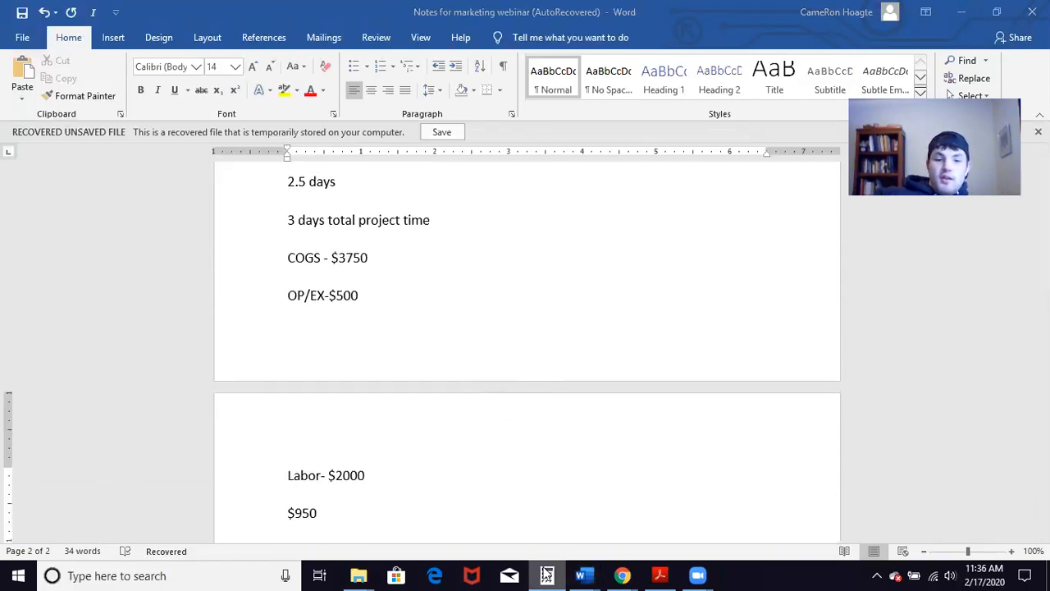
click(546, 575)
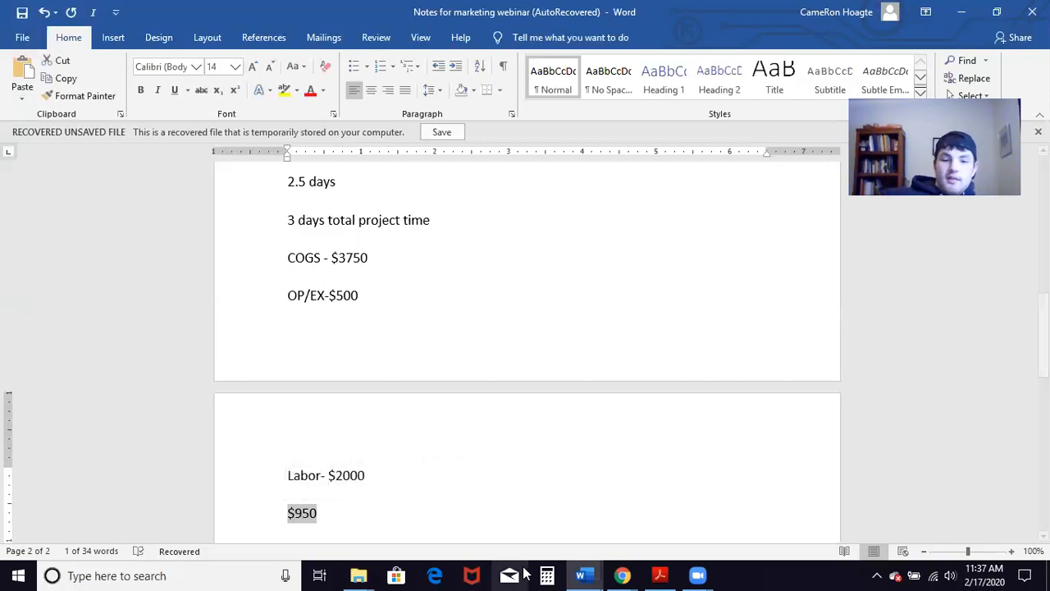
- Compute 950 × 2 × 3 in Calculator and replace the $950 line with 'GP $5700'
click(546, 574)
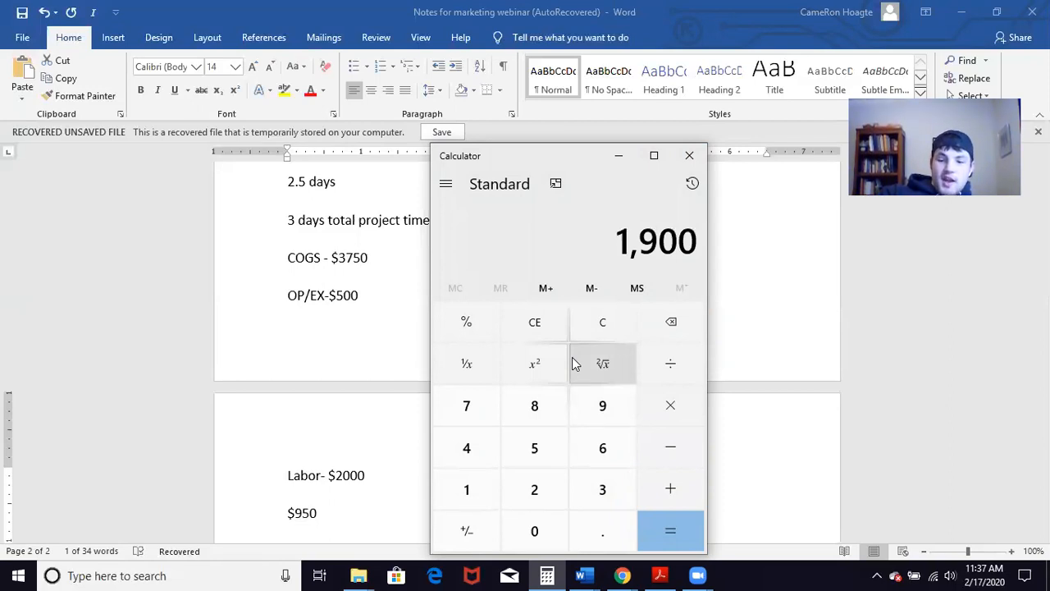
click(669, 532)
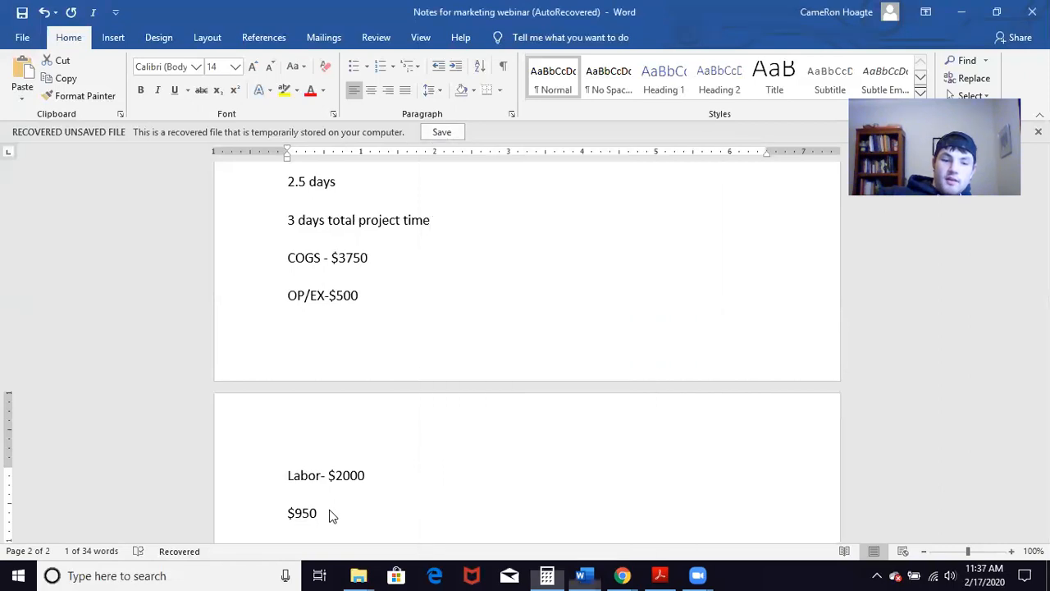
double_click(302, 512)
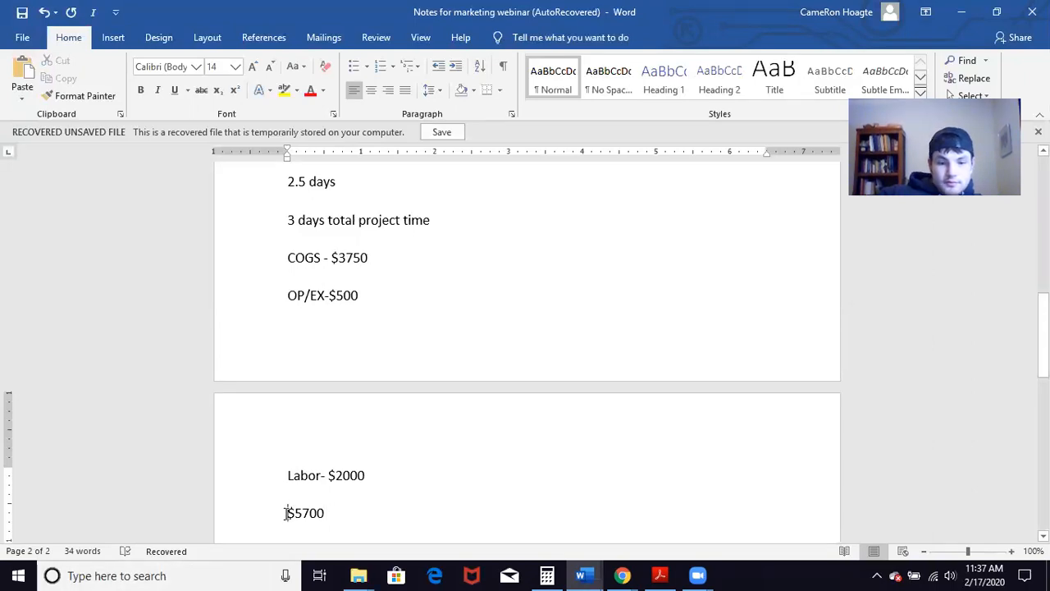
text(GP)
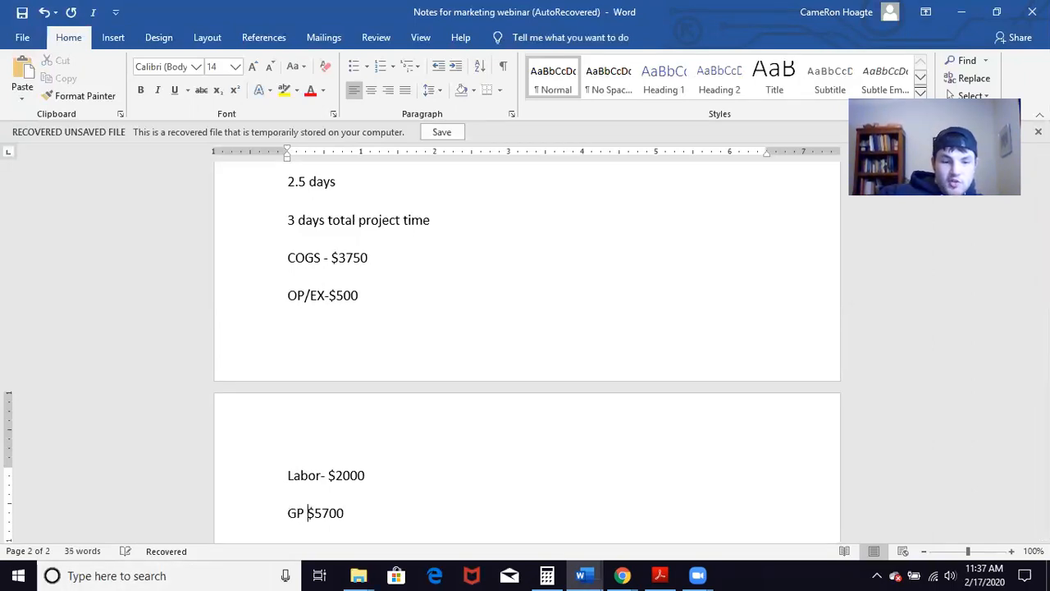
click(546, 575)
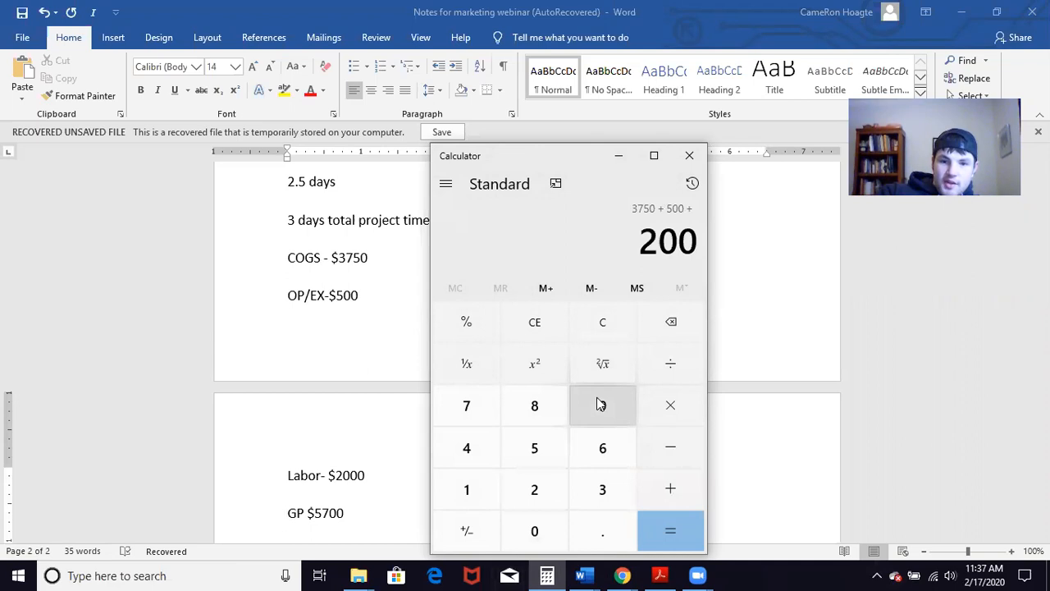
- Total 3750 + 500 + 2000 + 5700 in Calculator to get 11,950
click(669, 489)
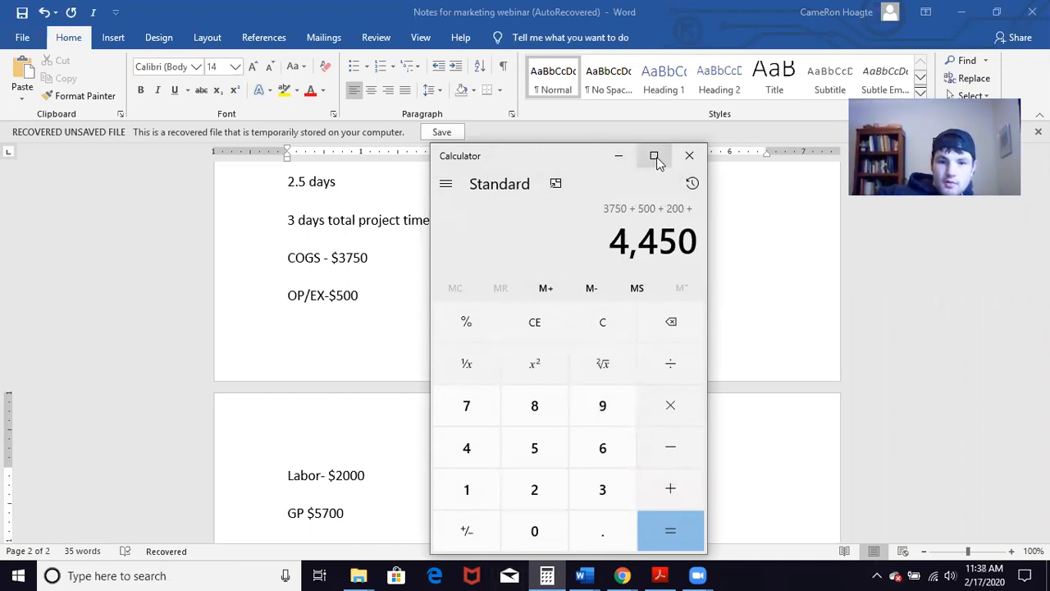
click(655, 156)
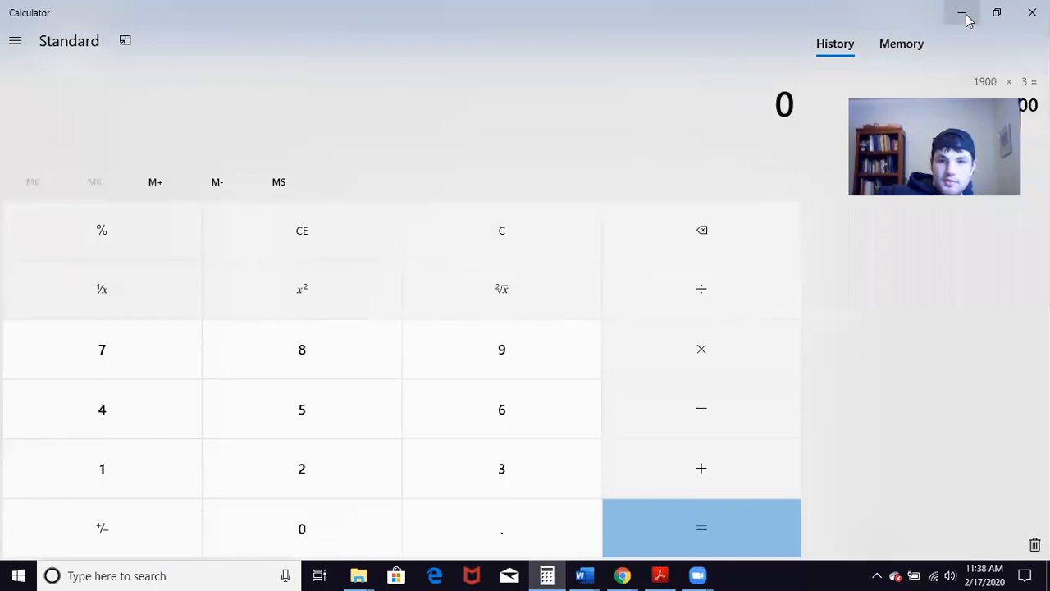
click(966, 15)
text(3750 + 500 + 2000 +)
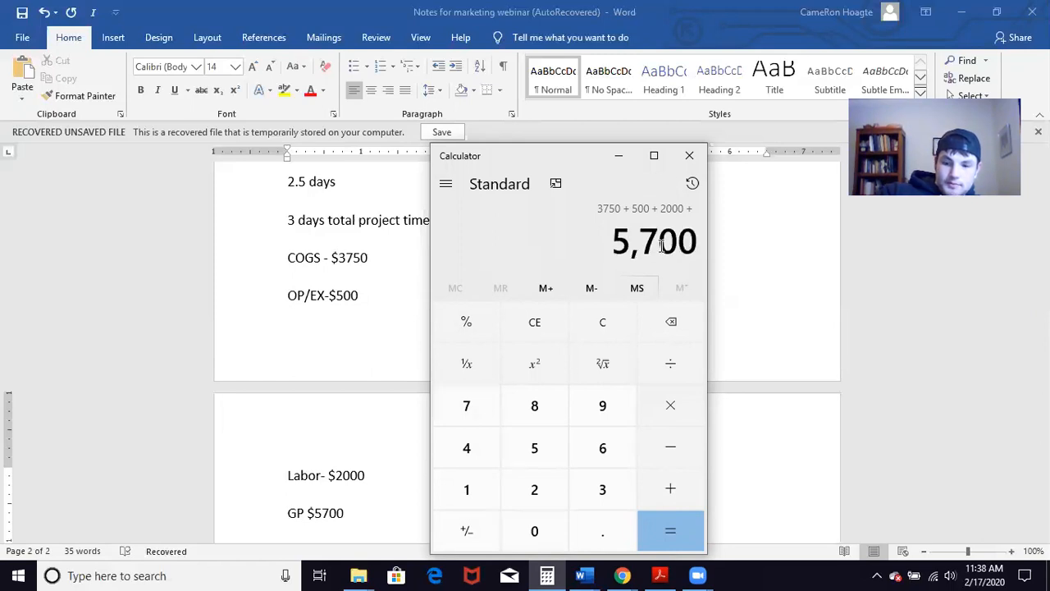
click(669, 530)
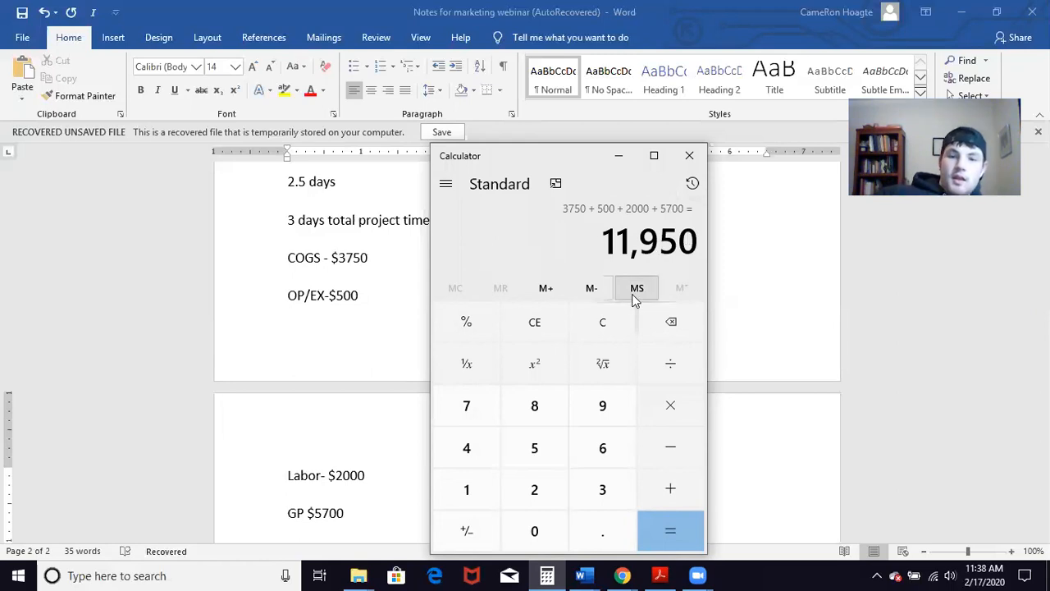
mouse_move(602, 321)
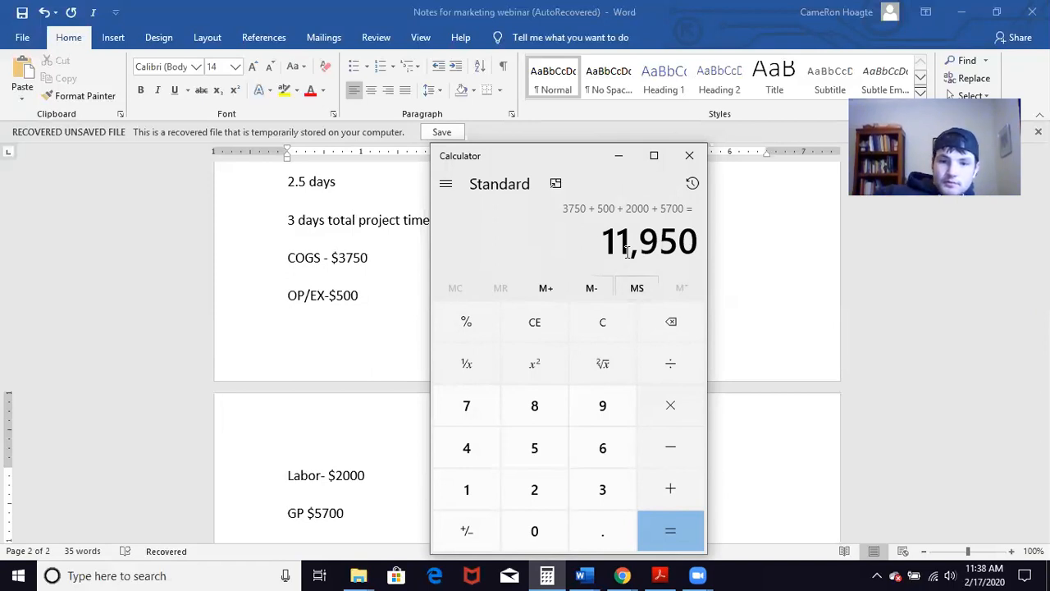
- Divide 11950 by 150000 for about 0.0797 per foot, then close Calculator
click(603, 322)
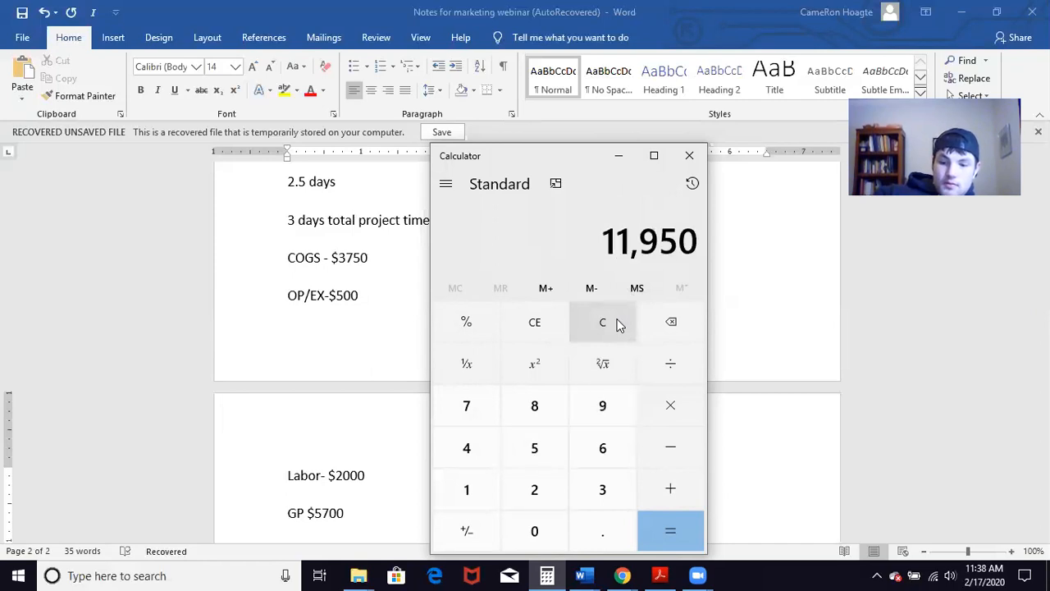
click(669, 364)
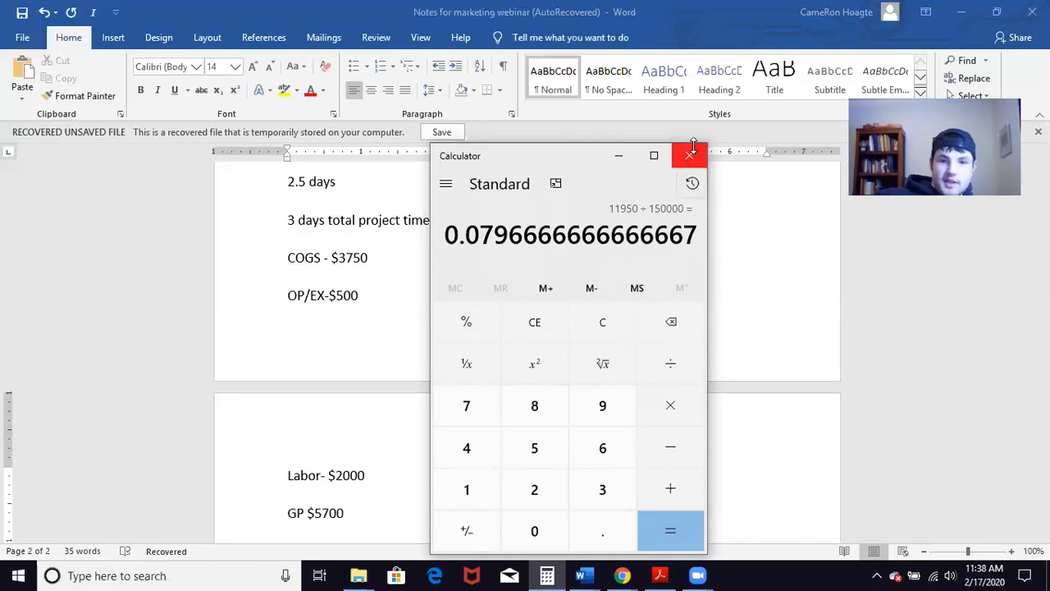
click(689, 156)
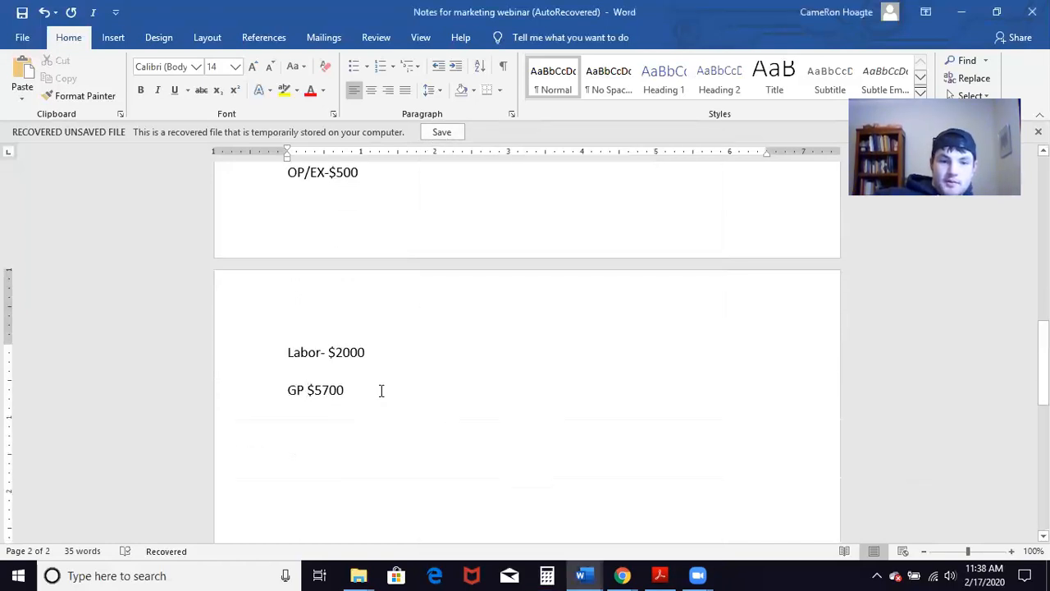
- Add the line 'Cost per foot $0.079' beneath 'GP $5700', fixing a mistyped letter along the way
text(c)
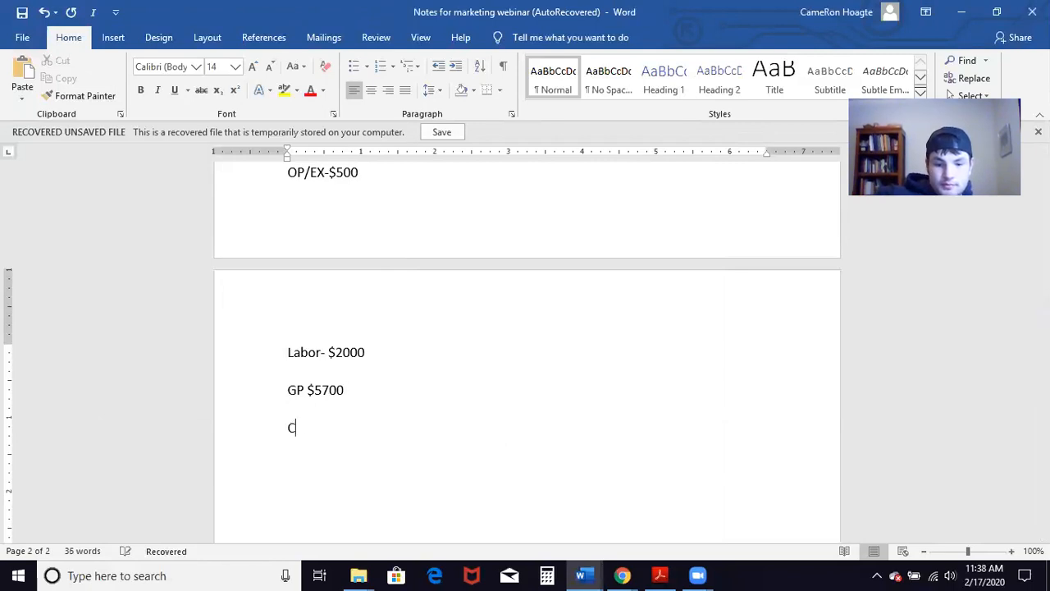
text(ost per s)
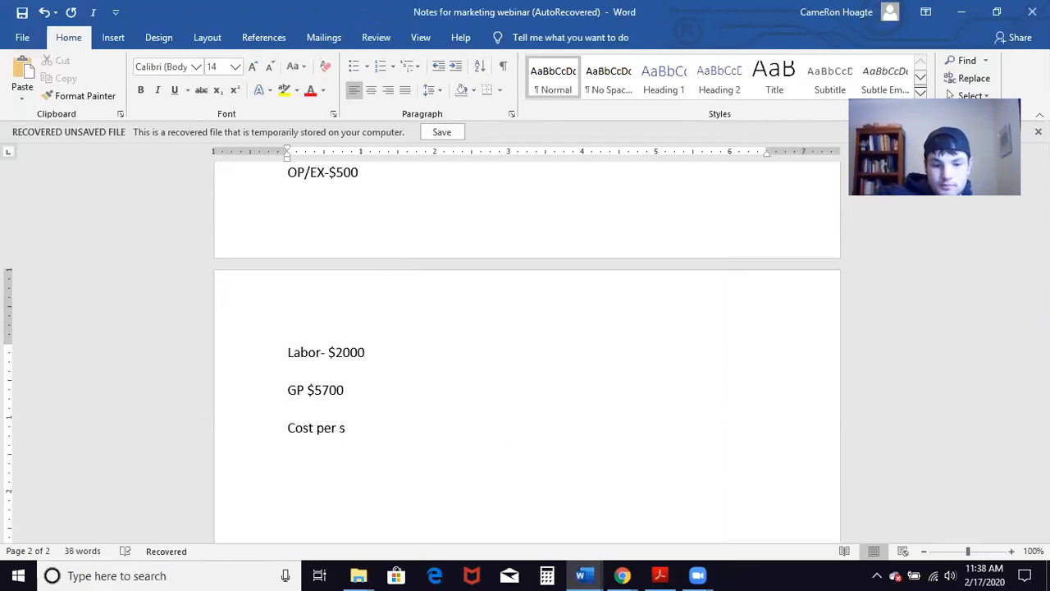
key(backspace)
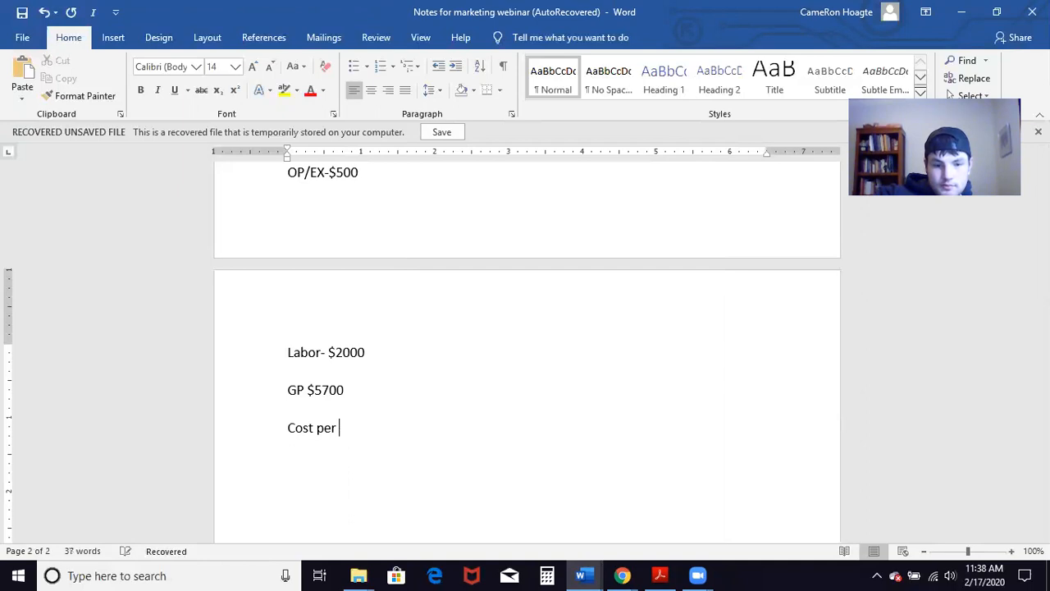
text(foot)
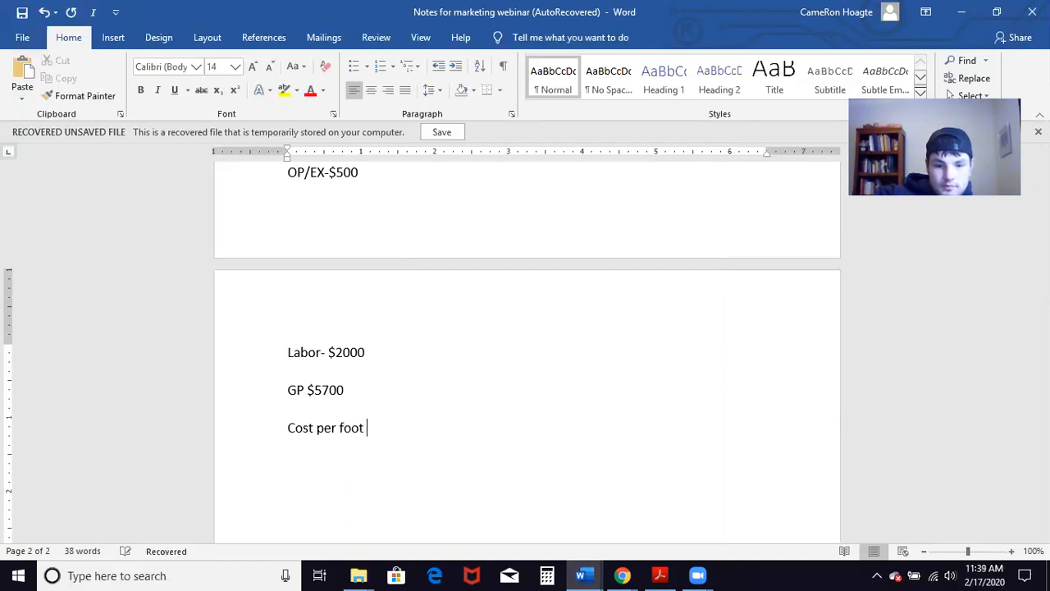
text(%)
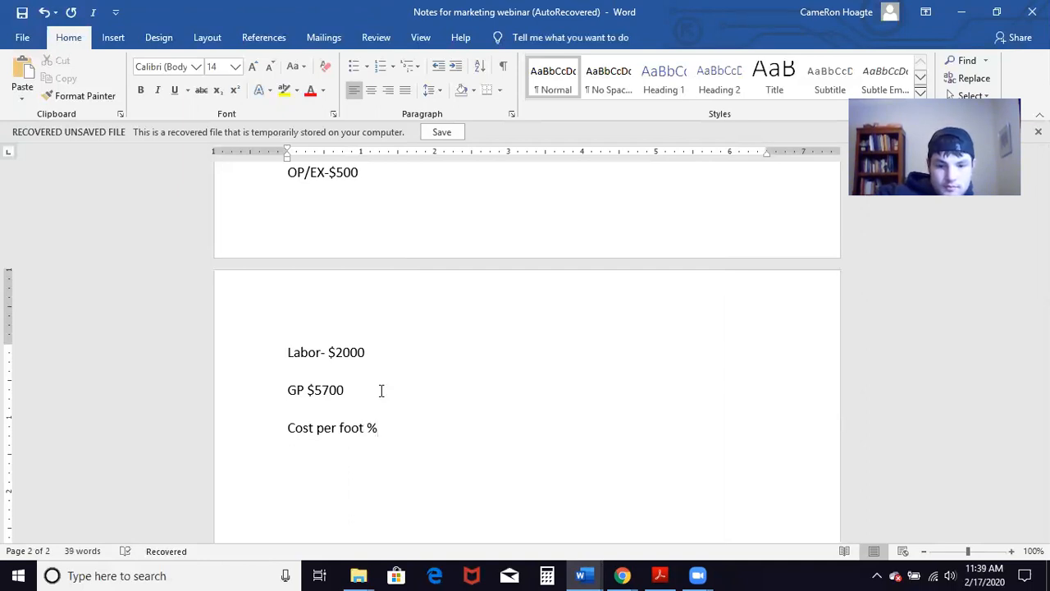
text($)
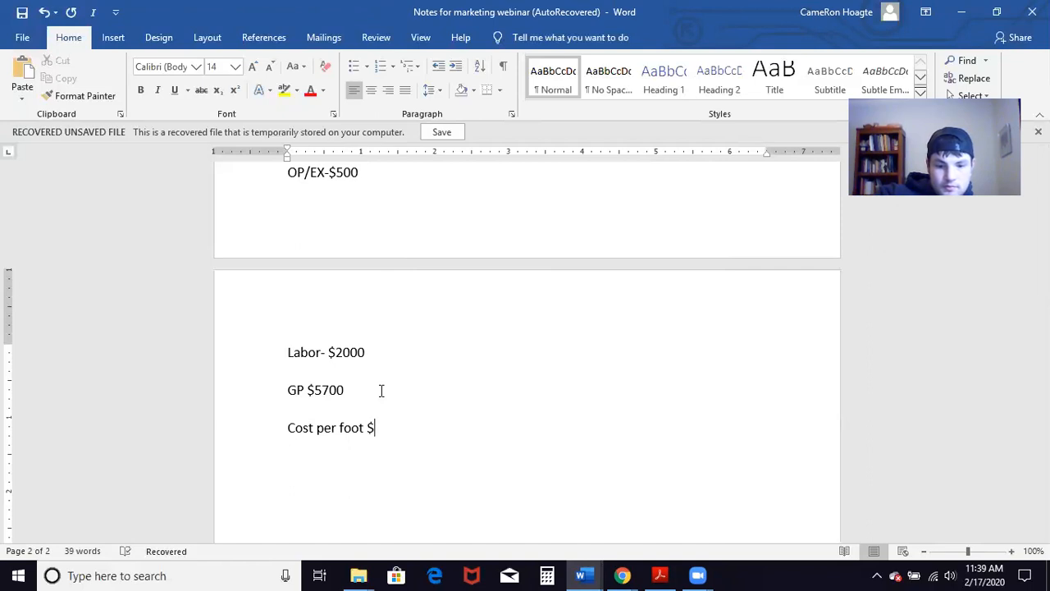
text(0.07)
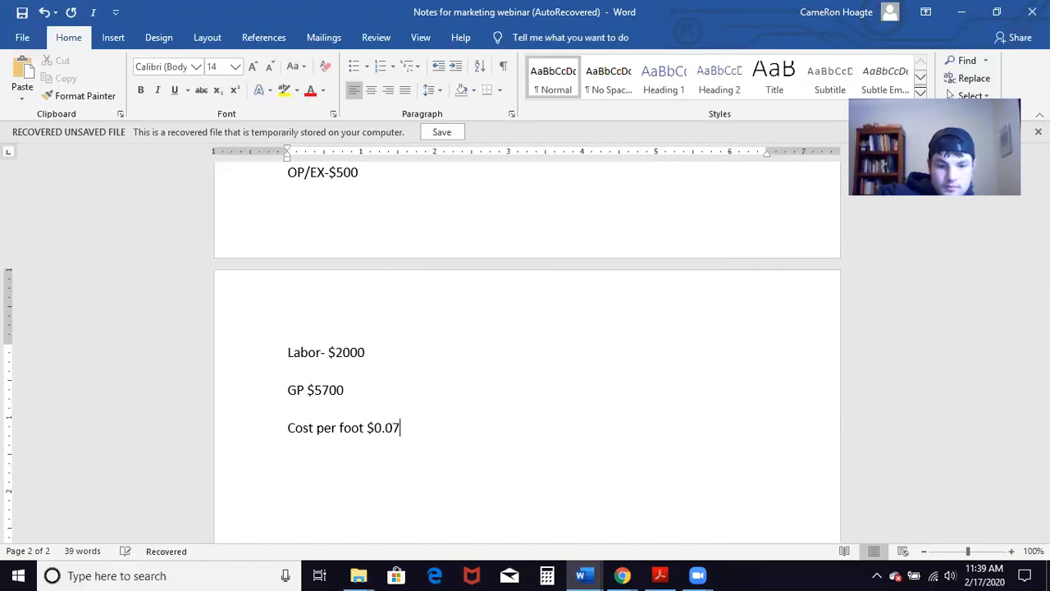
text(9)
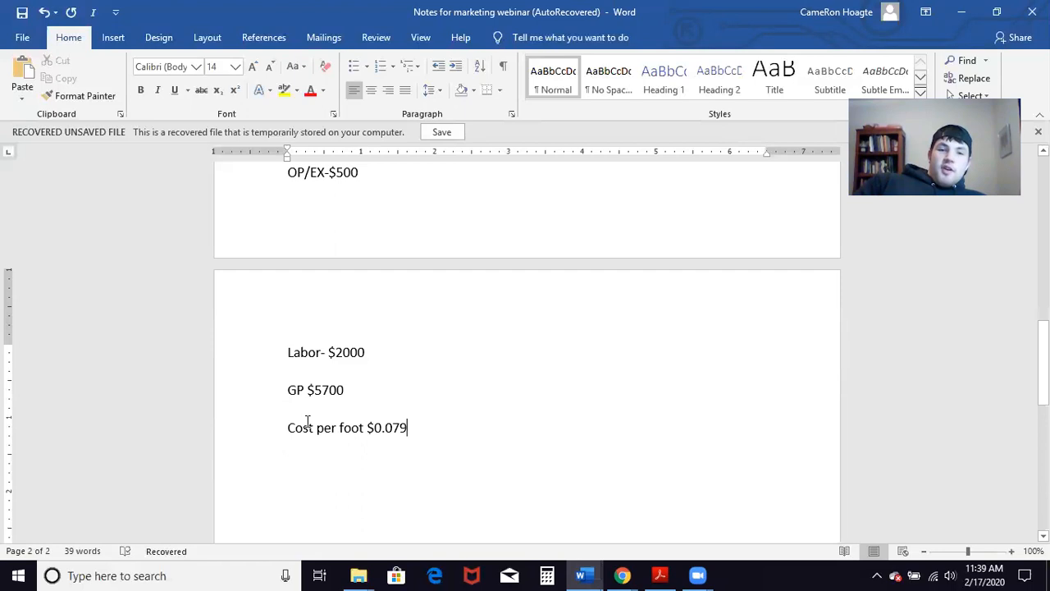
scroll(up, 3)
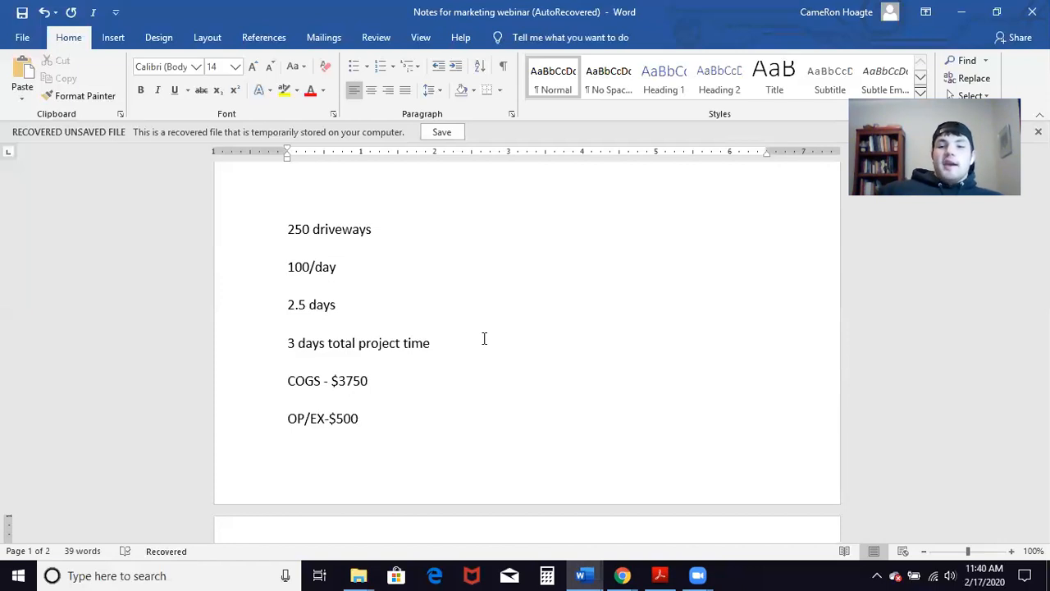
mouse_move(515, 333)
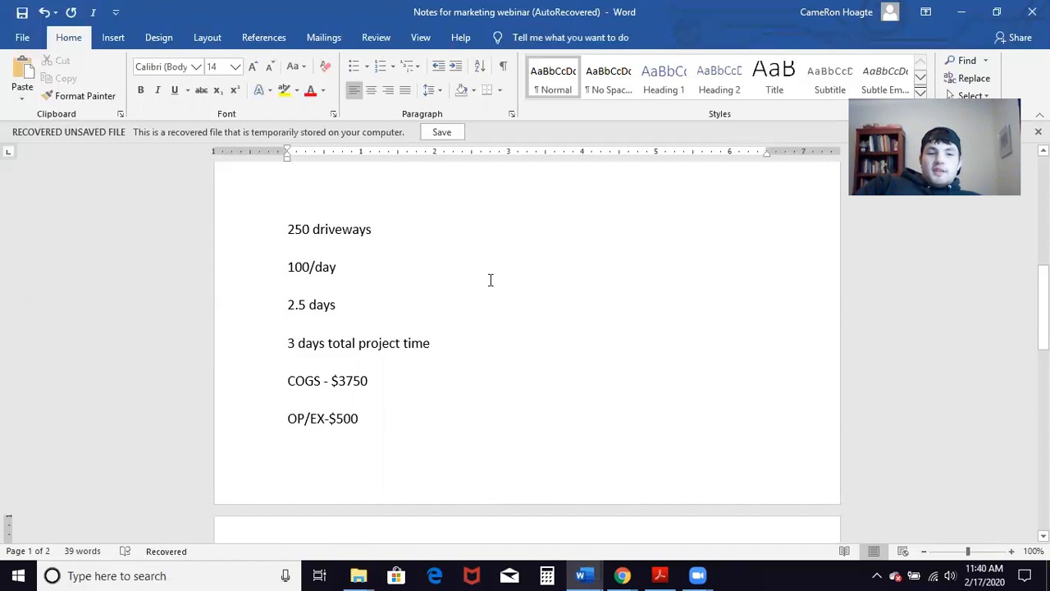
mouse_move(485, 286)
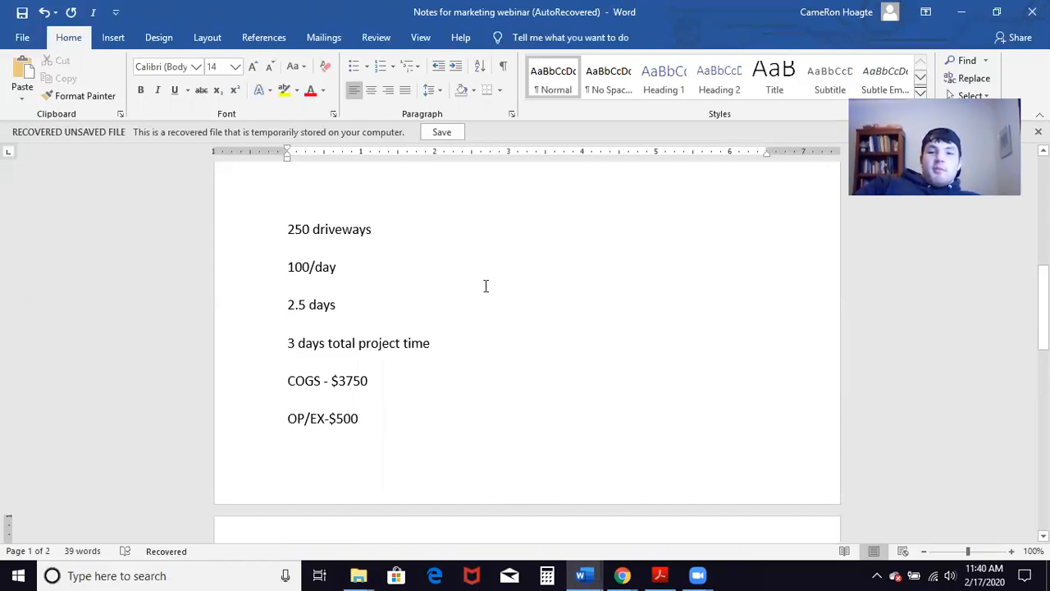
scroll(down, 3)
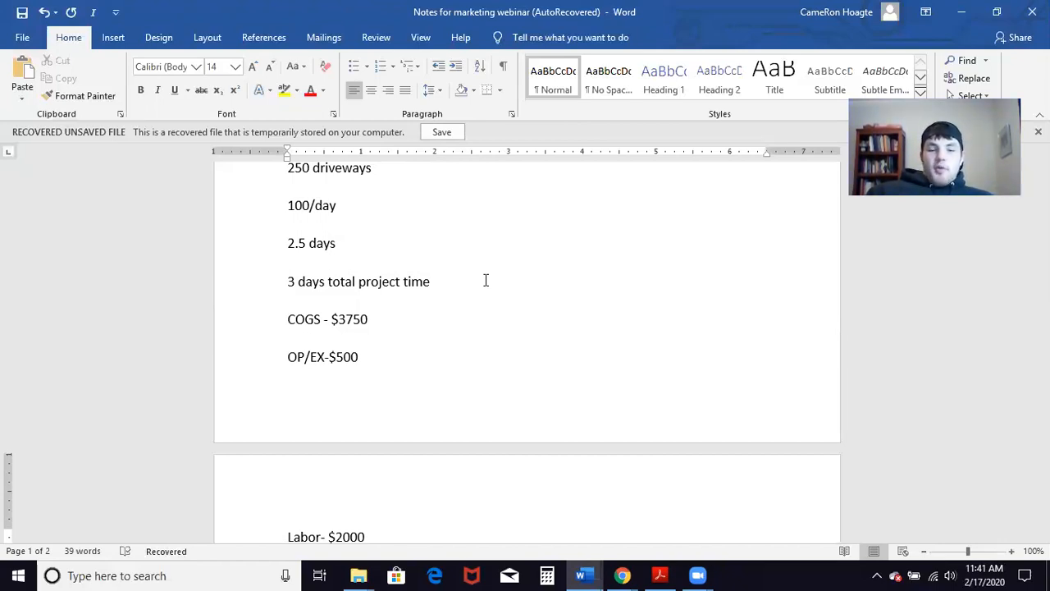
scroll(down, 3)
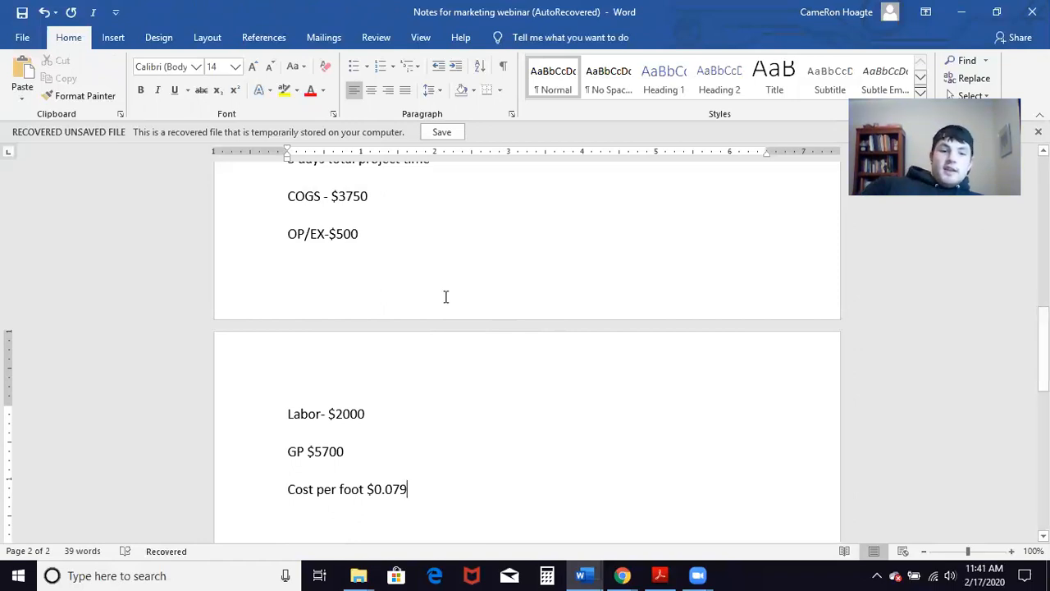
scroll(down, 3)
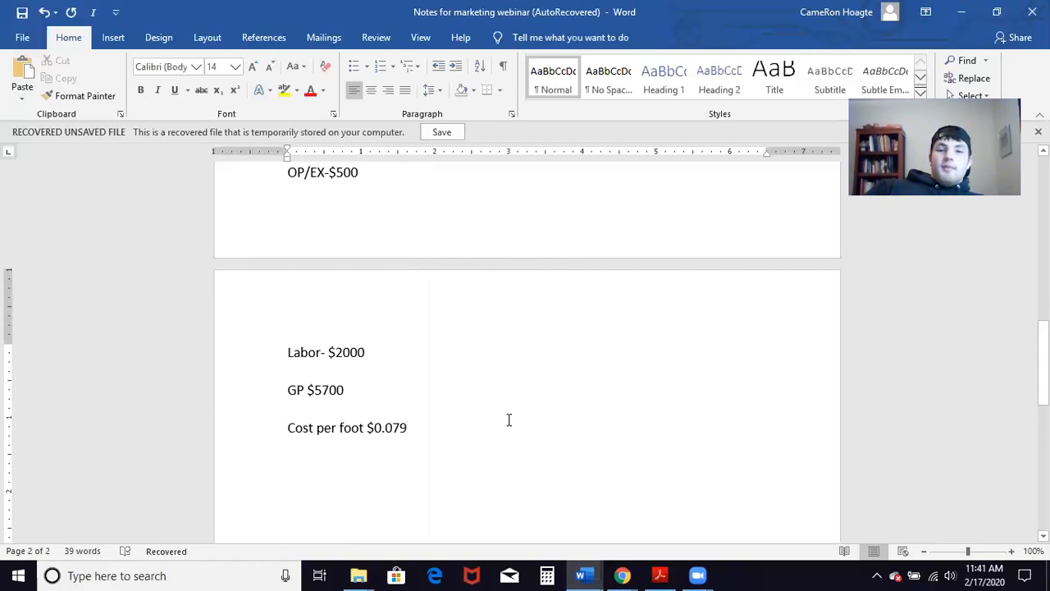
click(407, 427)
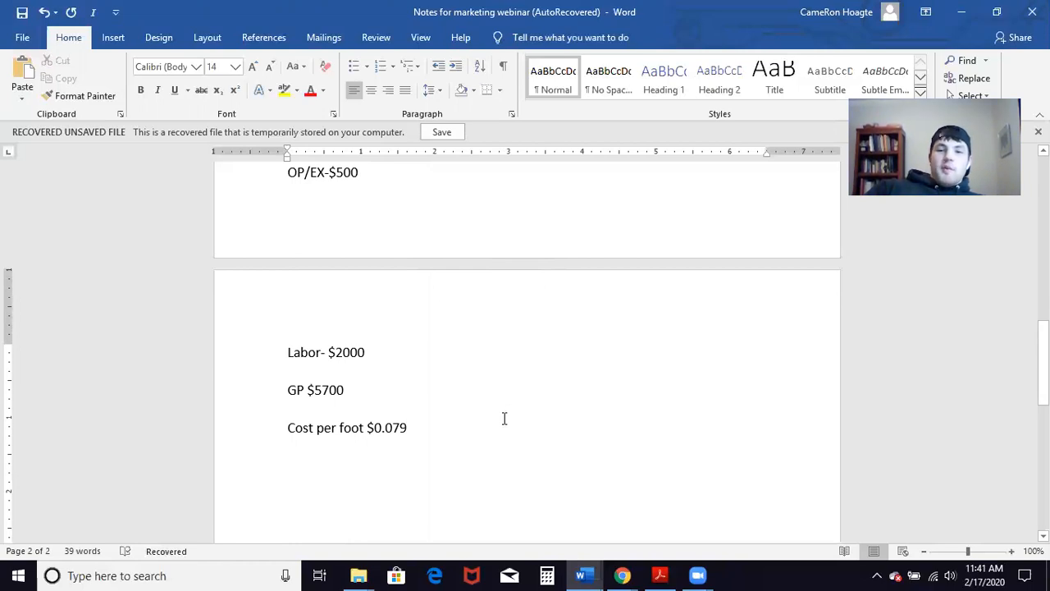
mouse_move(505, 410)
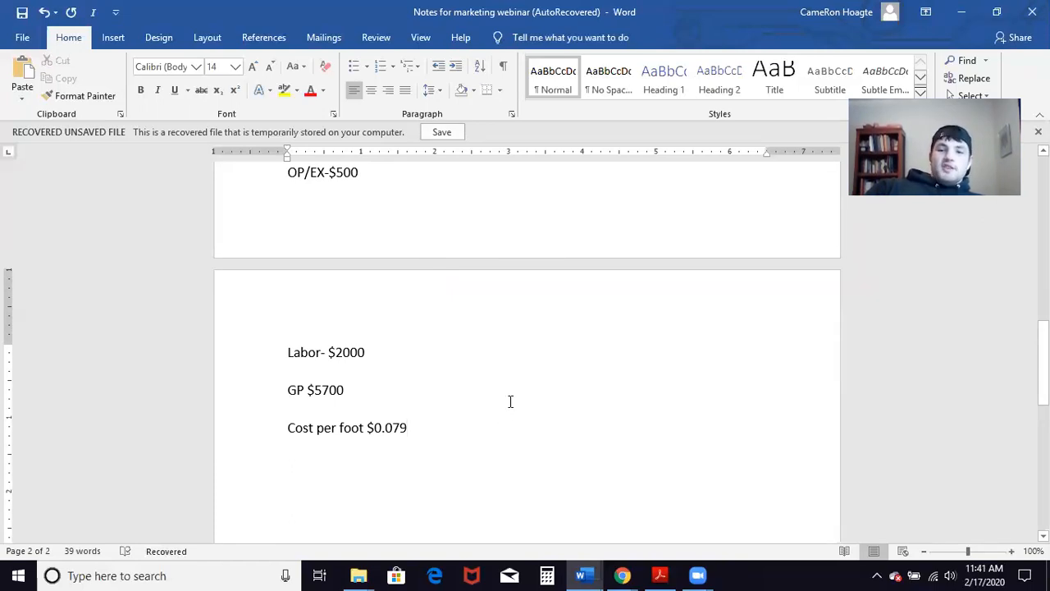
click(407, 427)
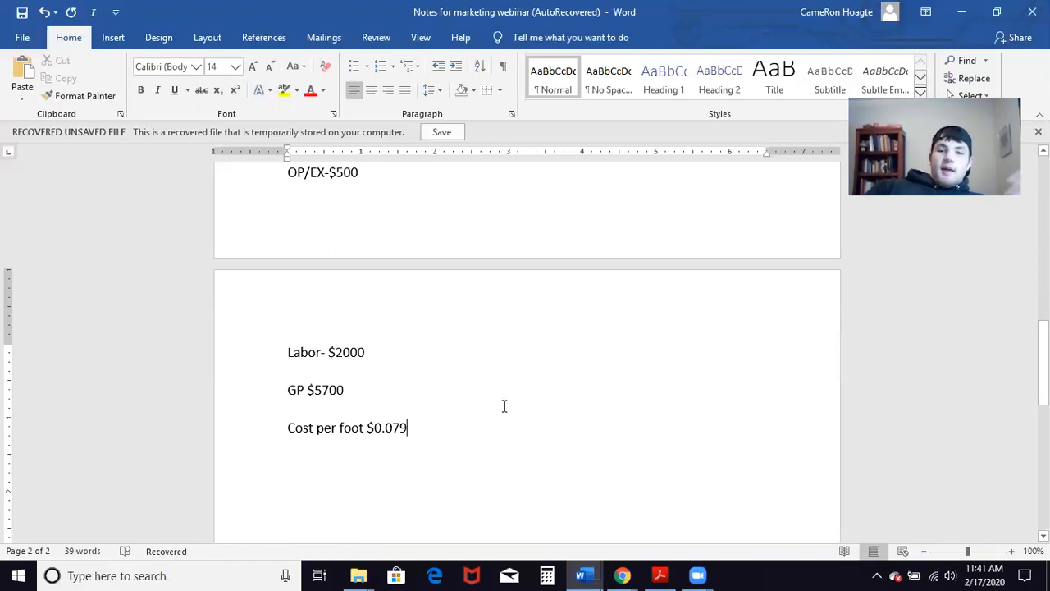
mouse_move(515, 407)
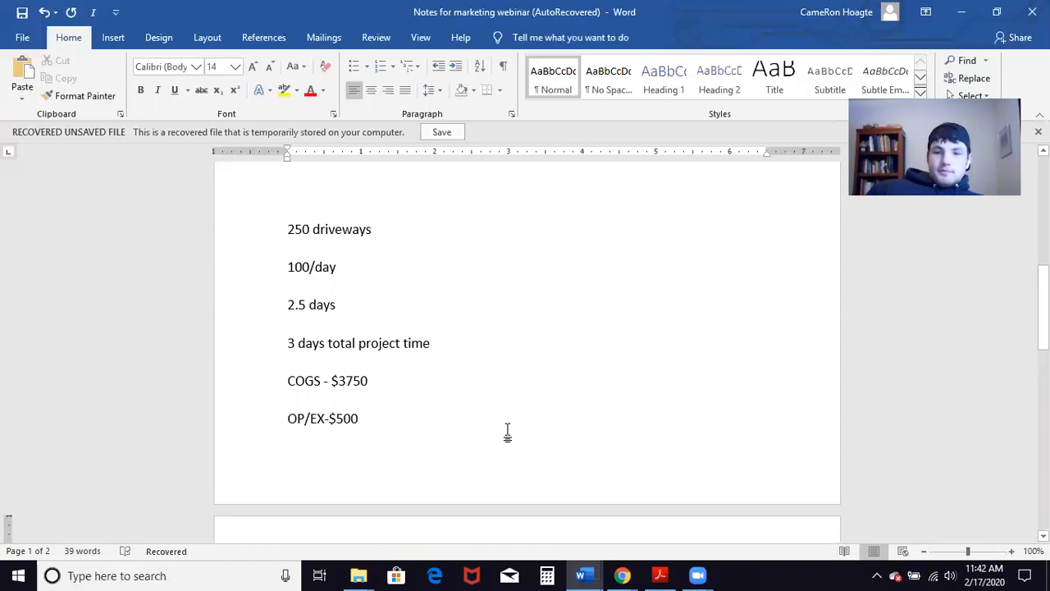
scroll(down, 3)
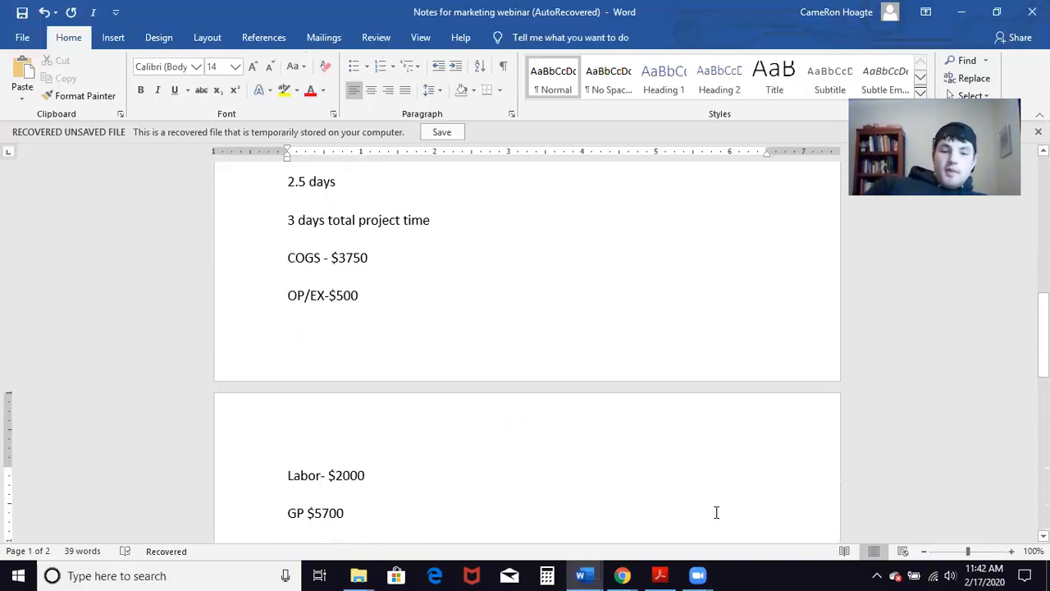
mouse_move(643, 76)
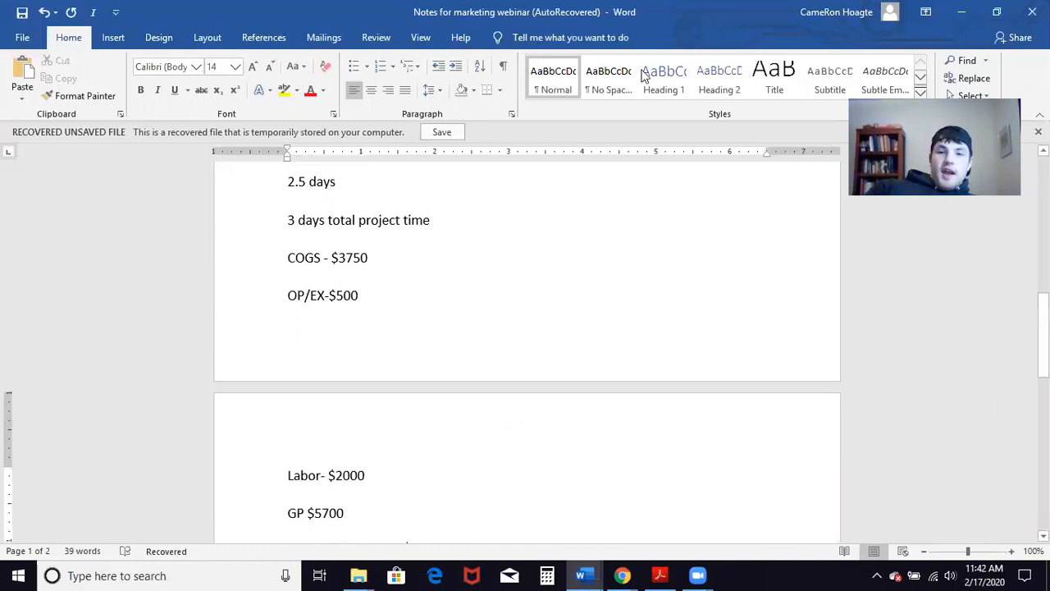